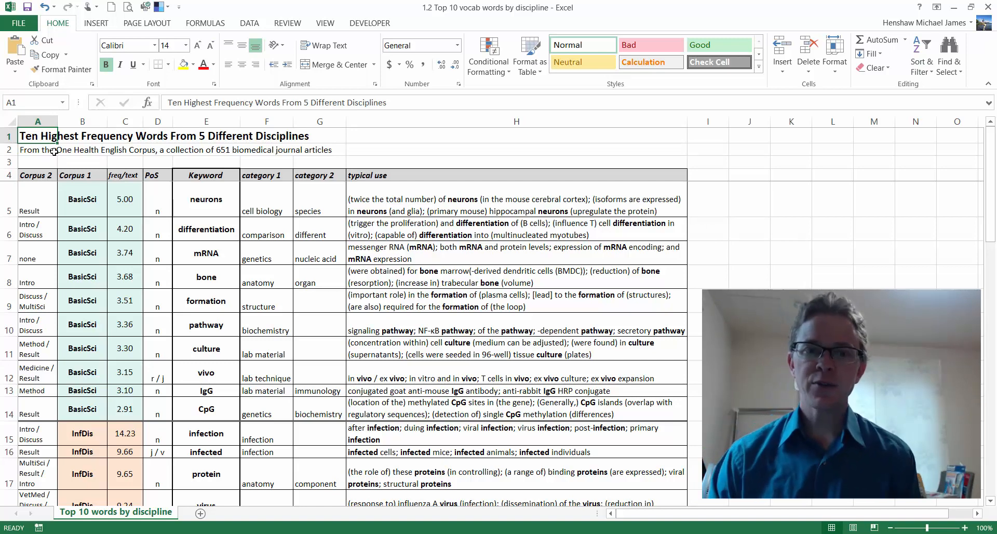
Point out the source-corpus subtitle and the neurons row's BasicSci label, frequency and tag
left_click(37, 149)
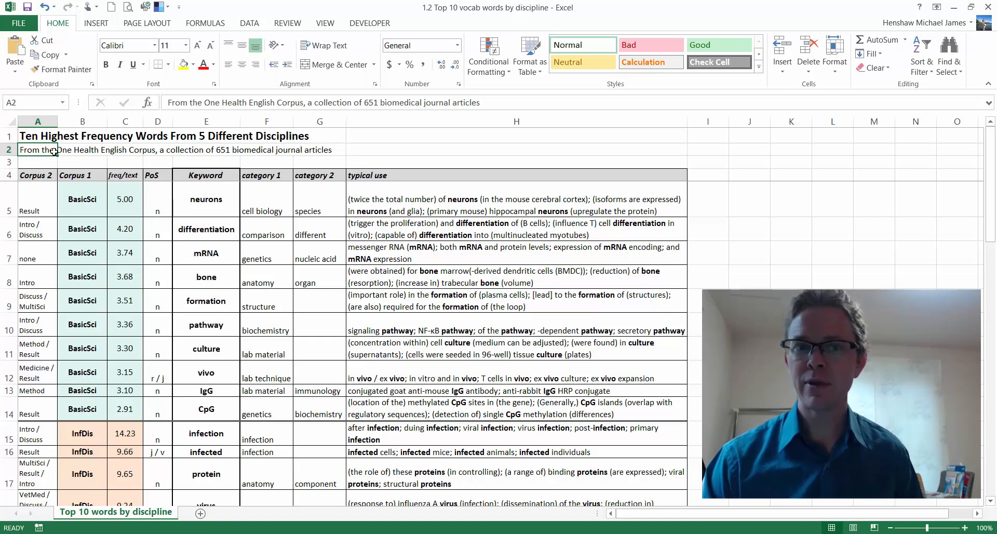
left_click(37, 162)
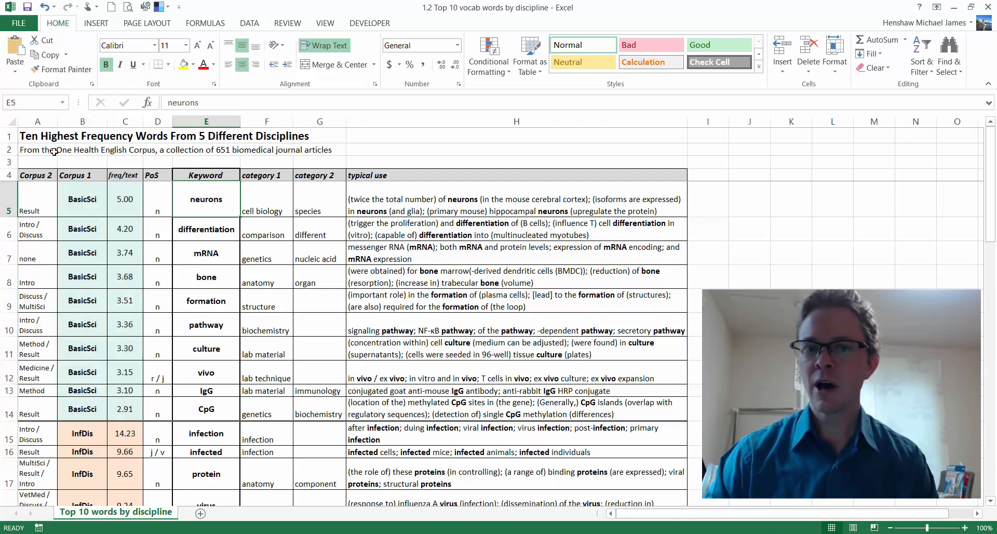
left_click(82, 199)
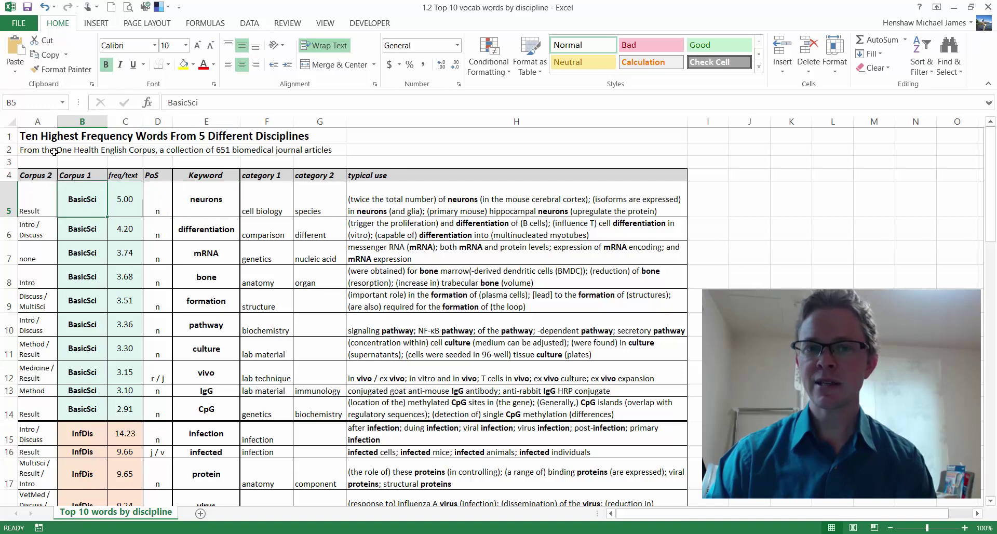
left_click_drag(81, 199, 125, 199)
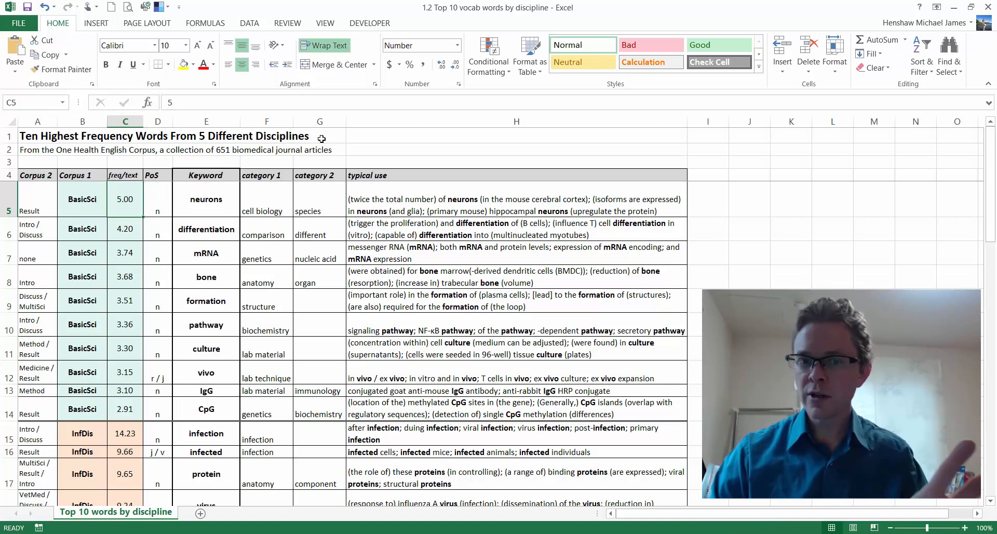
left_click(206, 198)
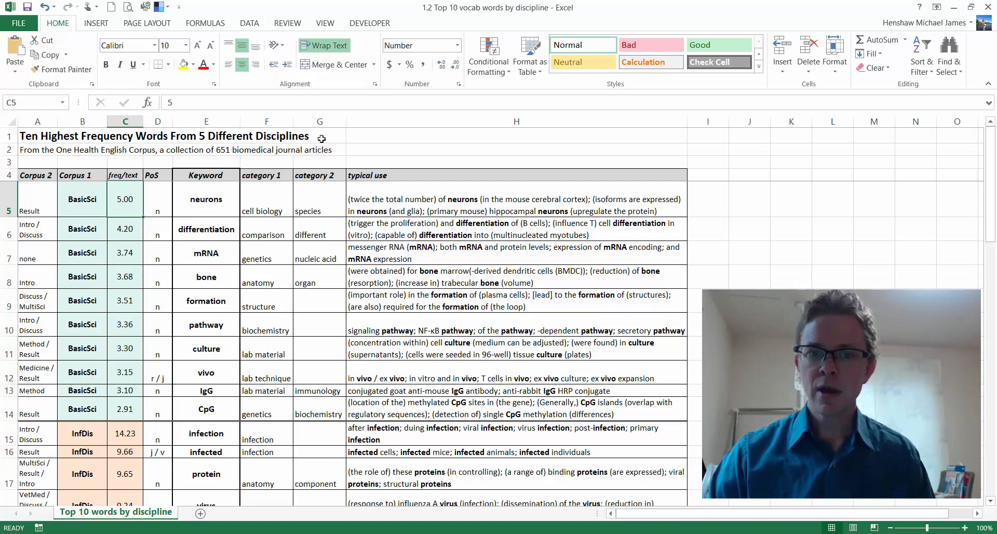
Show differentiation's part-of-speech tag and full frequency, then highlight the ten BasicSci labels with frequencies
left_click(158, 228)
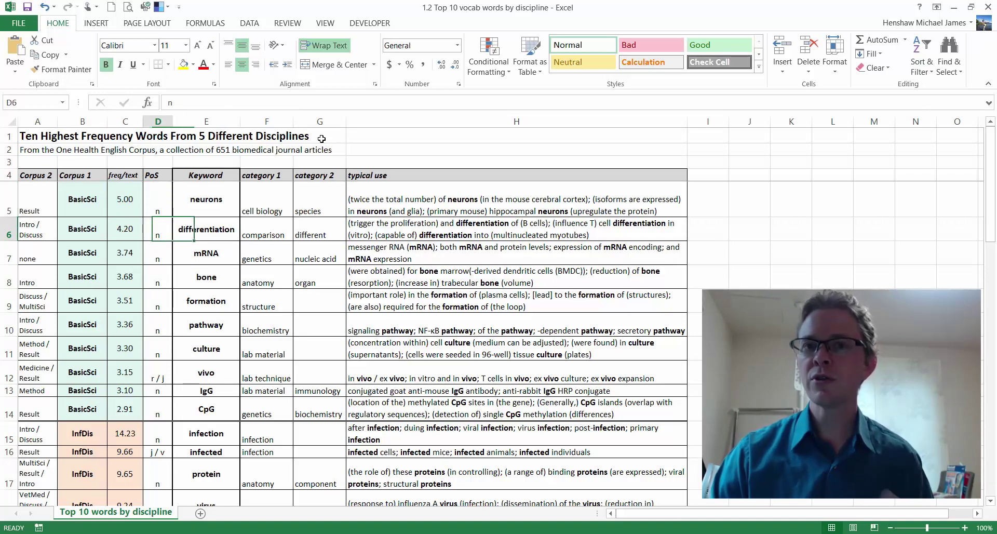
left_click(124, 229)
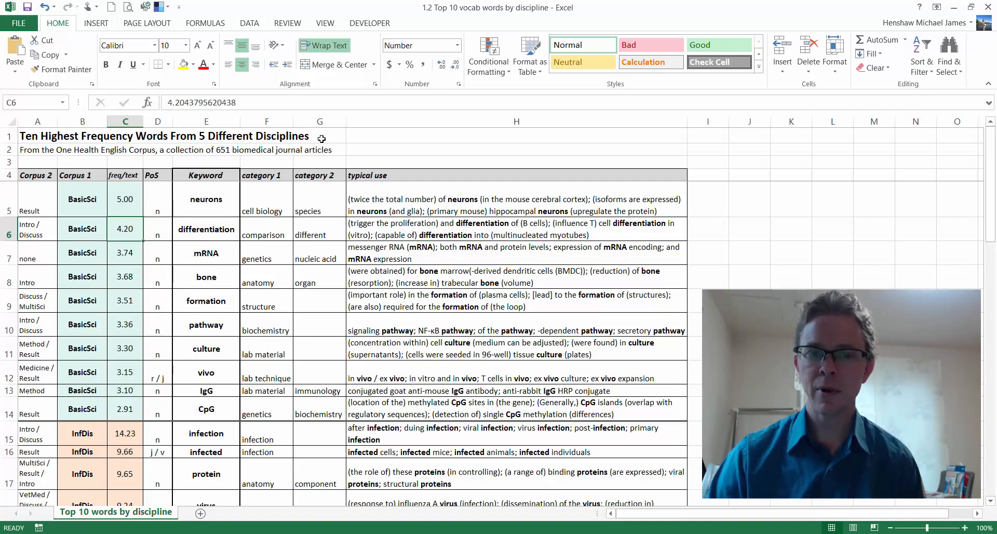
left_click(83, 198)
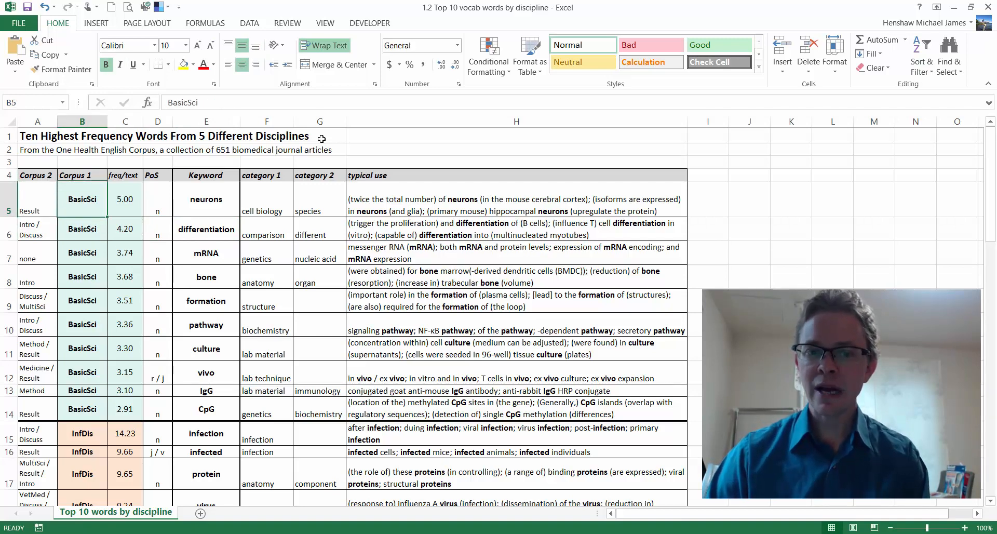
left_click_drag(81, 199, 124, 391)
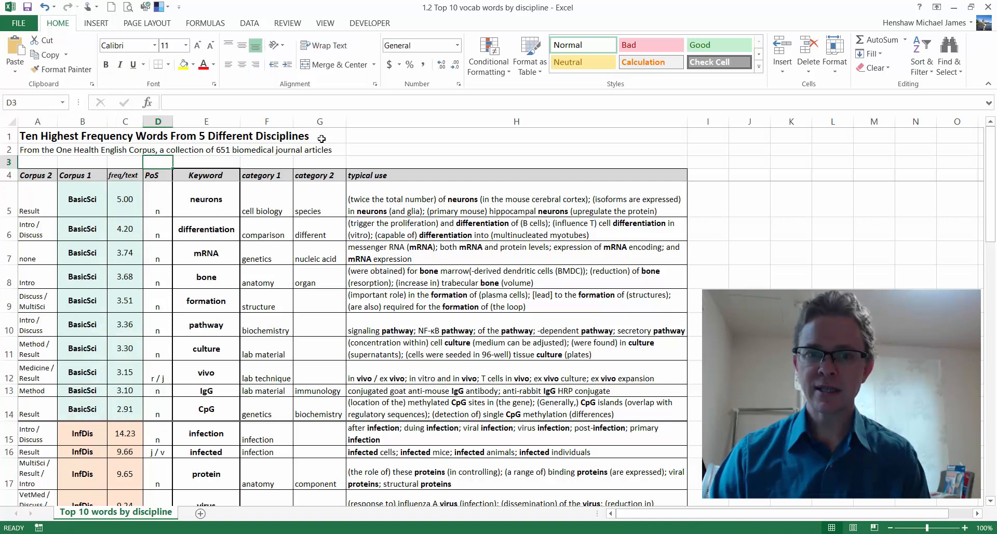
Highlight the part-of-speech tags of the first five words, noting the noun tag and vivo's r / j tag
left_click_drag(158, 200, 158, 300)
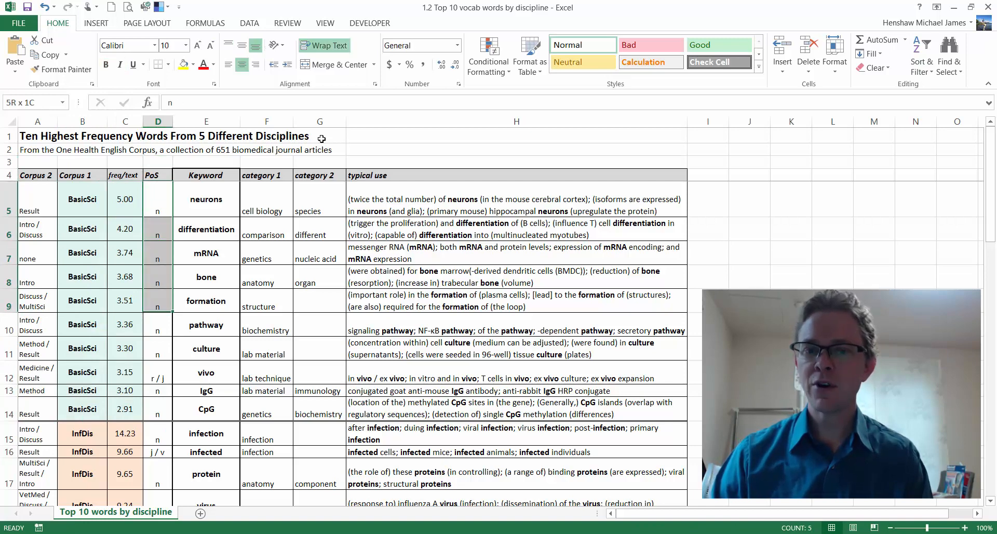
left_click(158, 229)
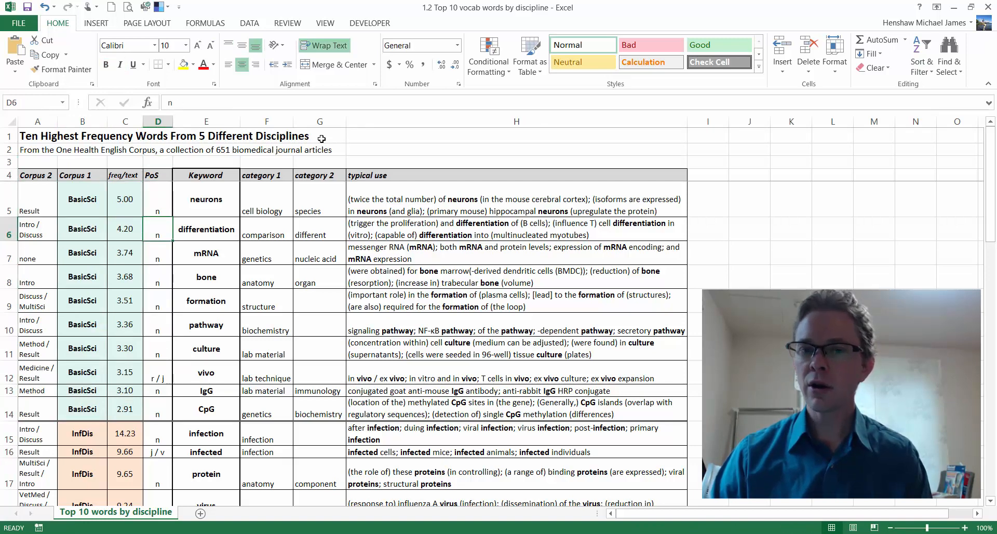
left_click(158, 372)
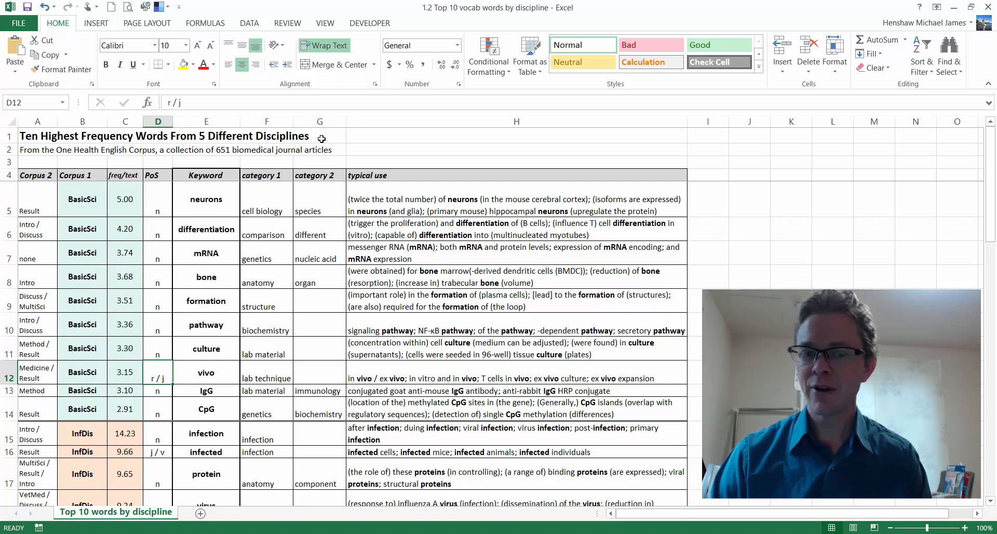
Review the article and theme corpus key notes below the table, viewing the theme note in full
left_click(29, 413)
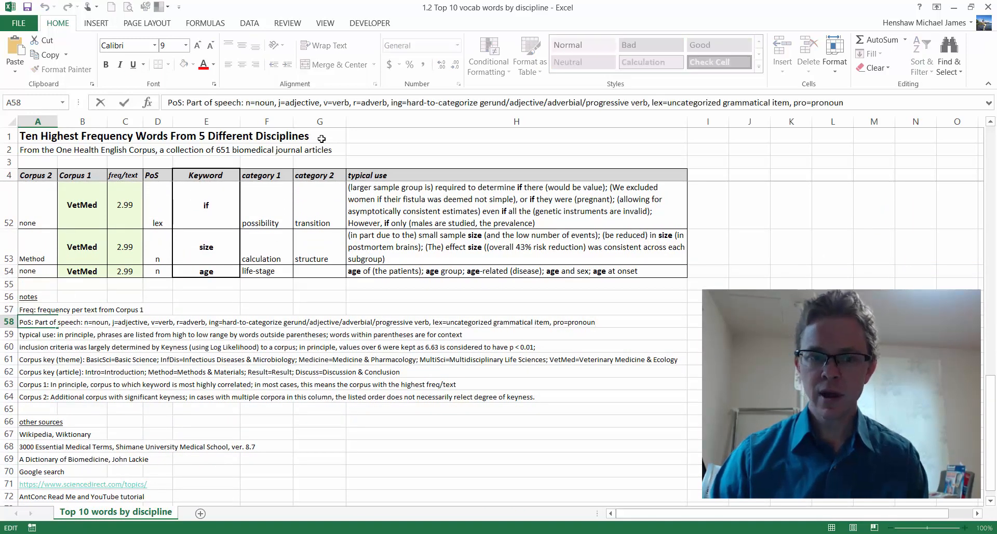
left_click(31, 372)
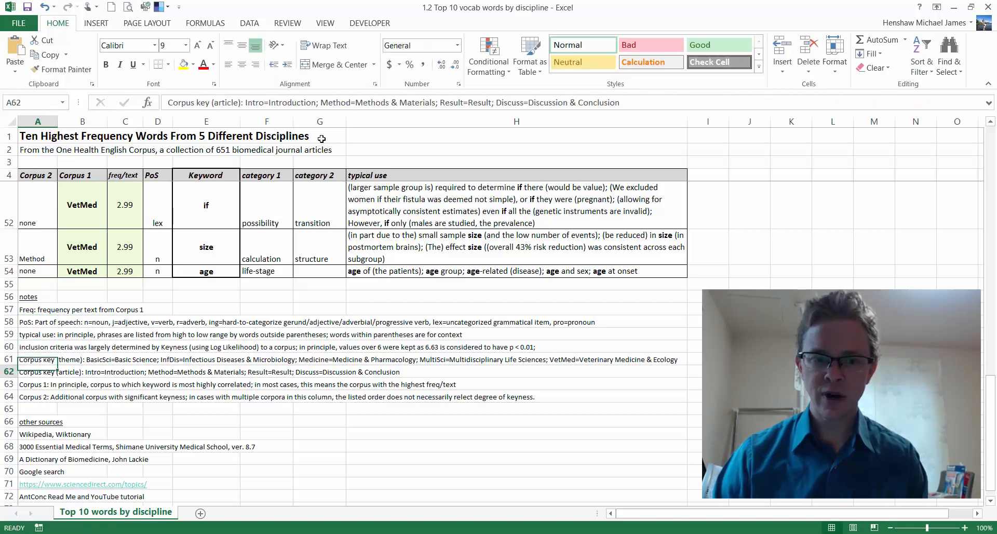
left_click(32, 358)
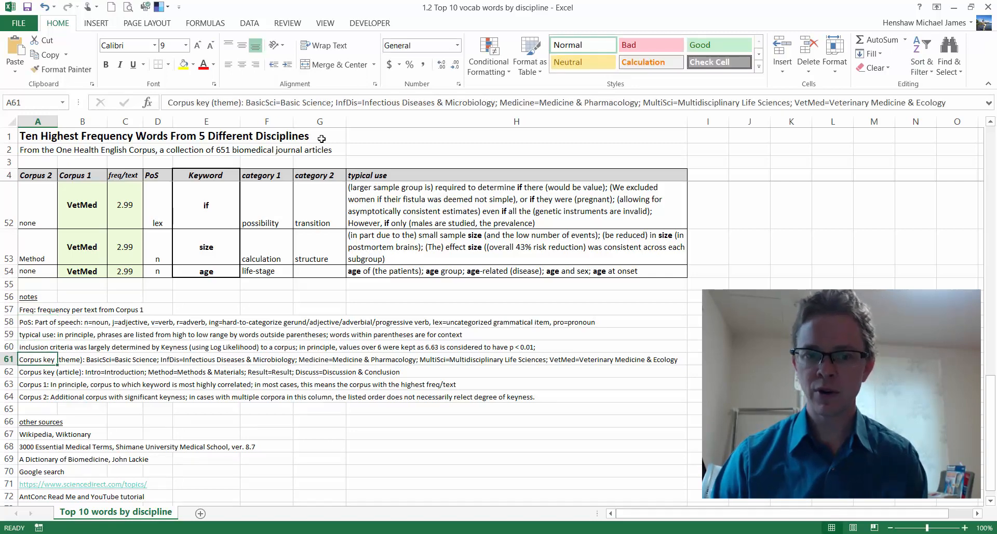
double_click(39, 359)
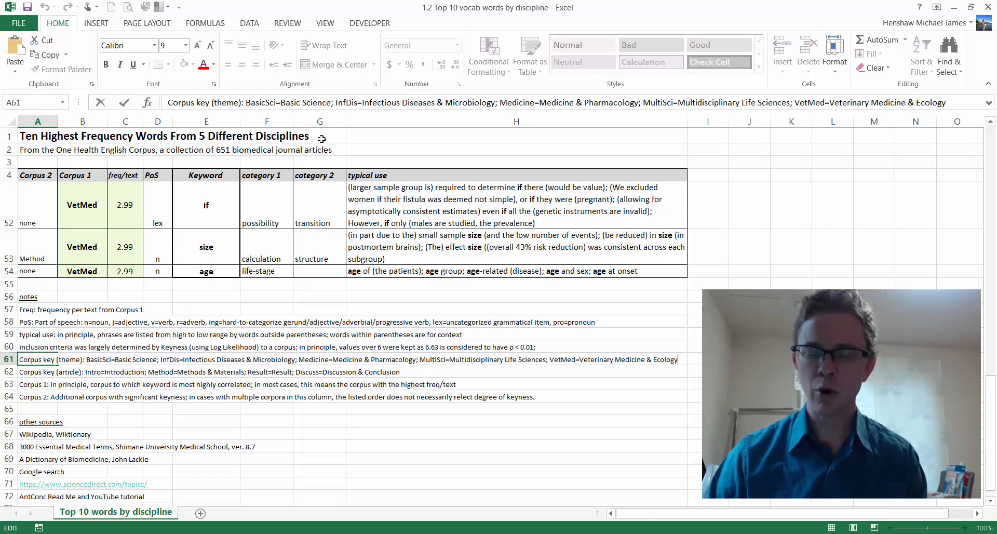
left_click(31, 296)
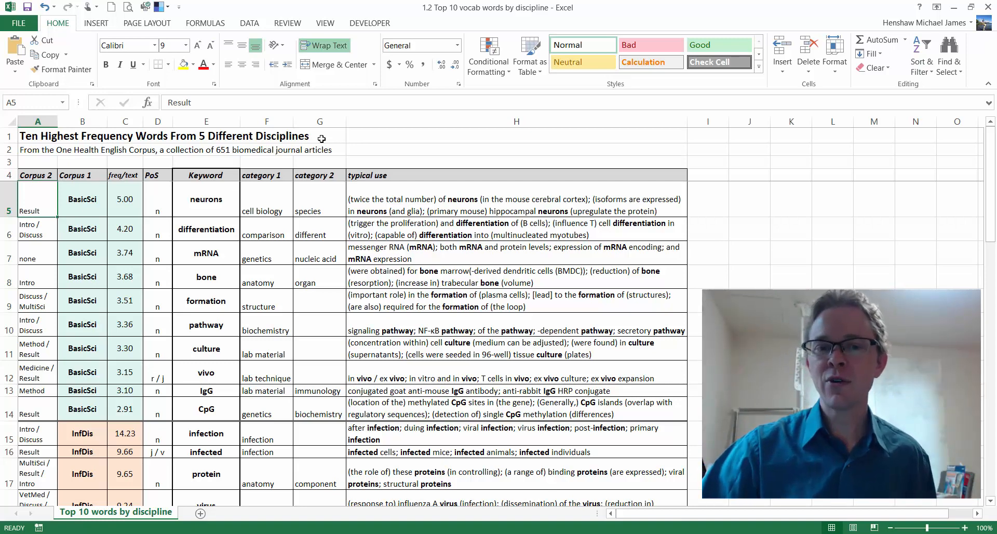
Highlight the column of corpus labels and move down into the Medicine keyword rows
left_click(82, 198)
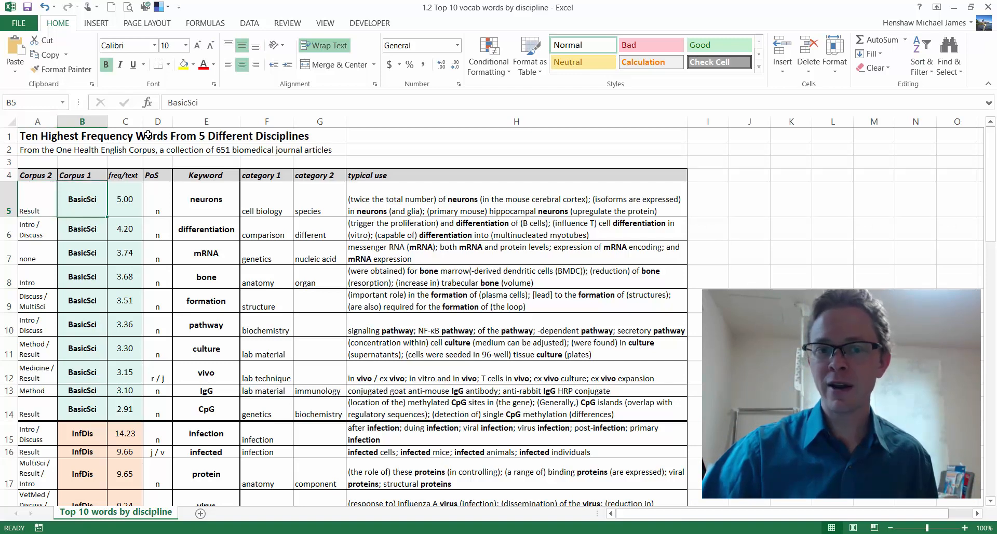
left_click_drag(81, 199, 81, 391)
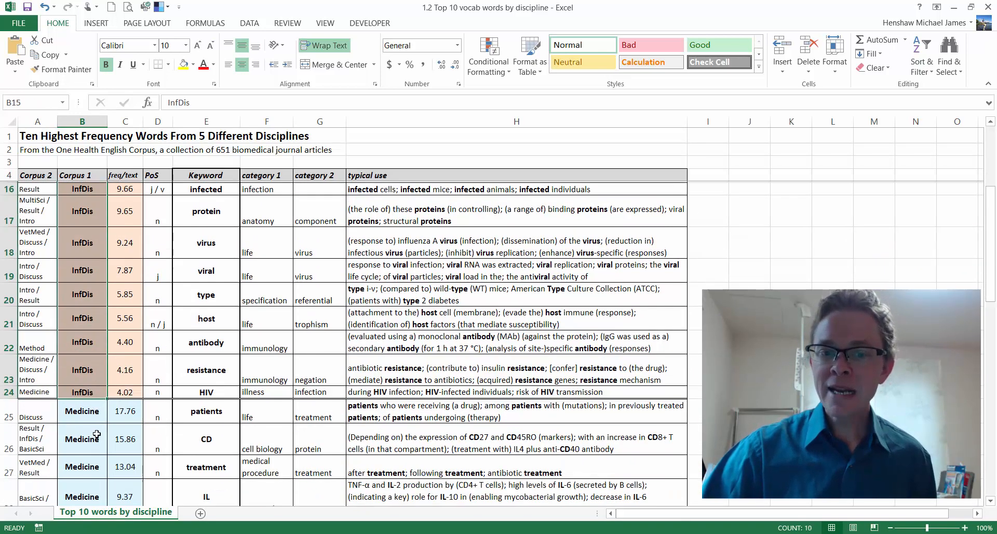
scroll("down", 3)
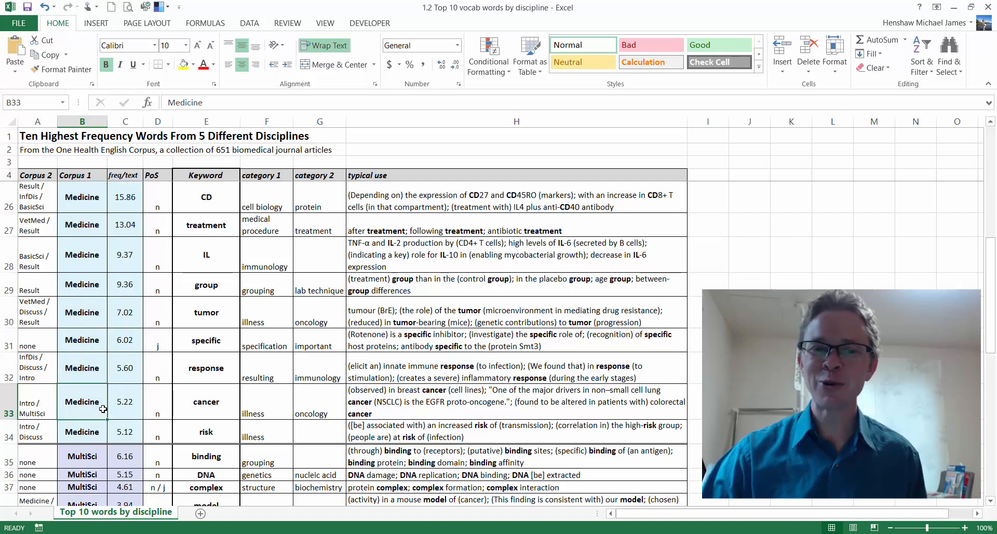
scroll("down", 3)
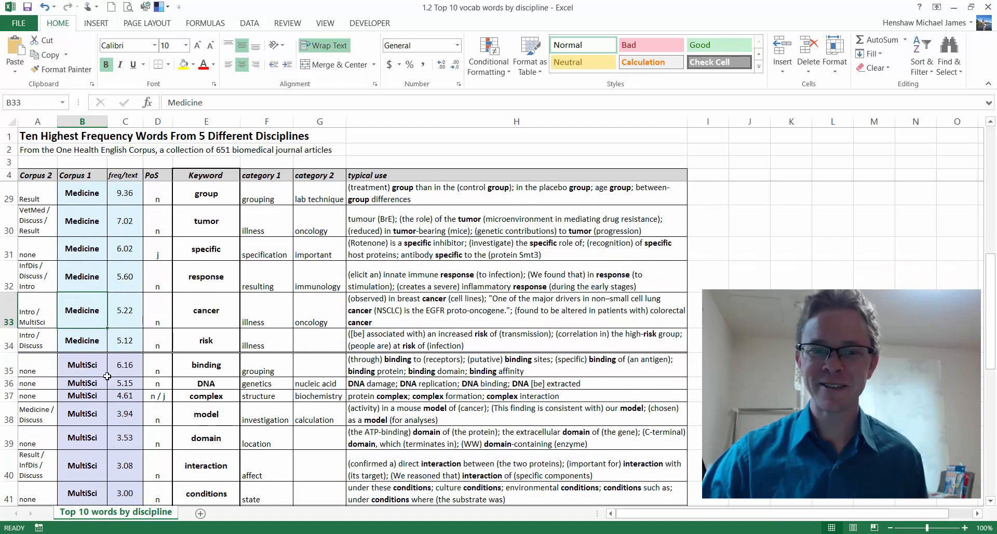
scroll("down", 3)
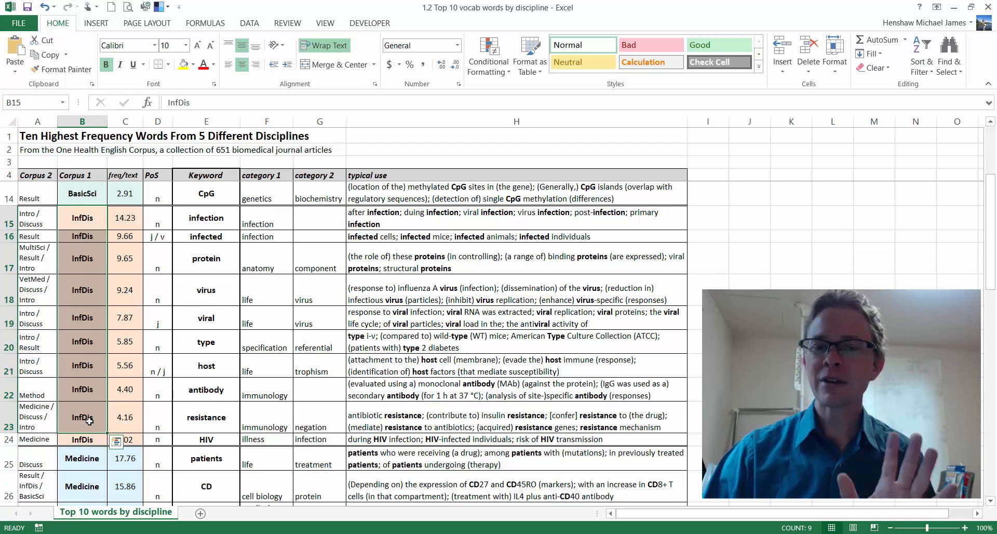
Continue down through the MultiSci and VetMed rows, then return to the BasicSci words at the top
scroll("down", 3)
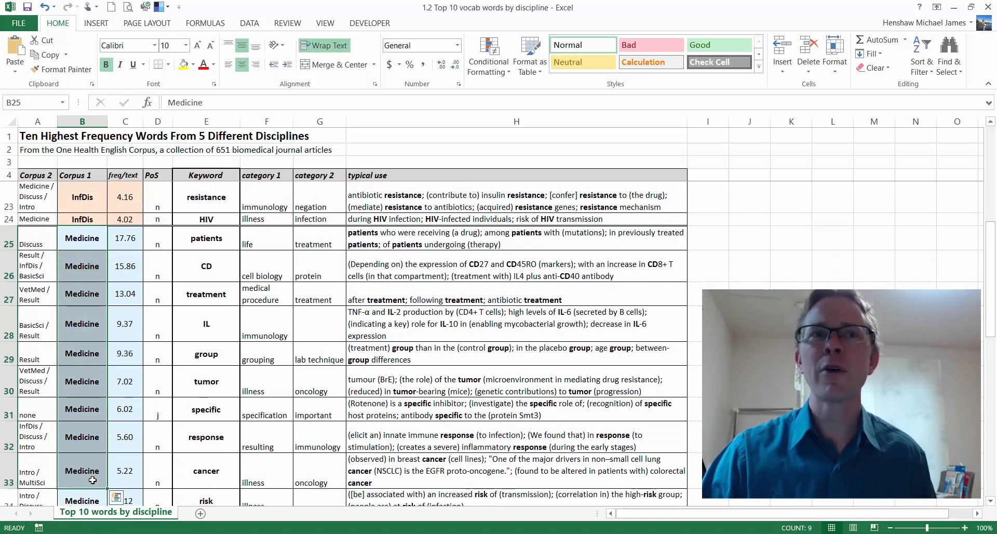
mouse_move(80, 460)
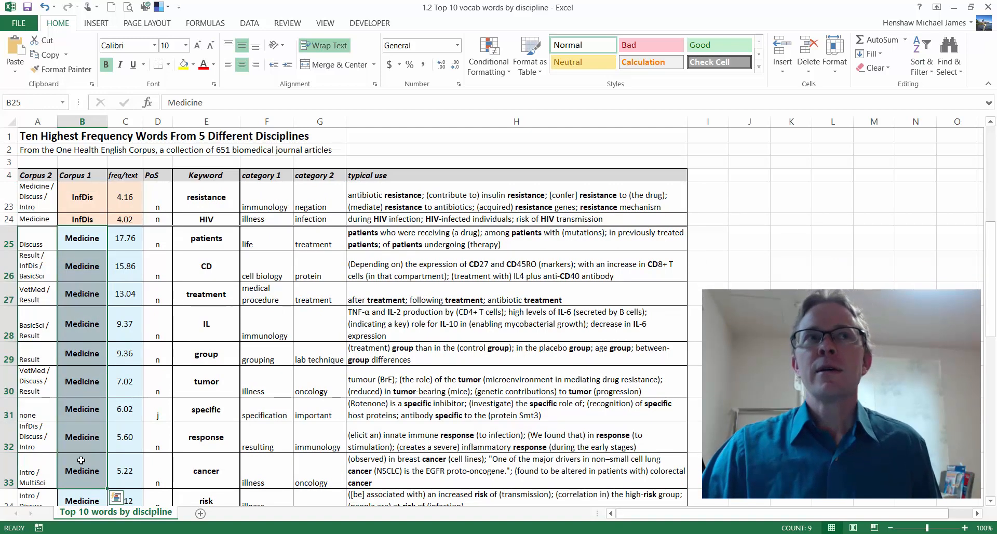
scroll("down", 3)
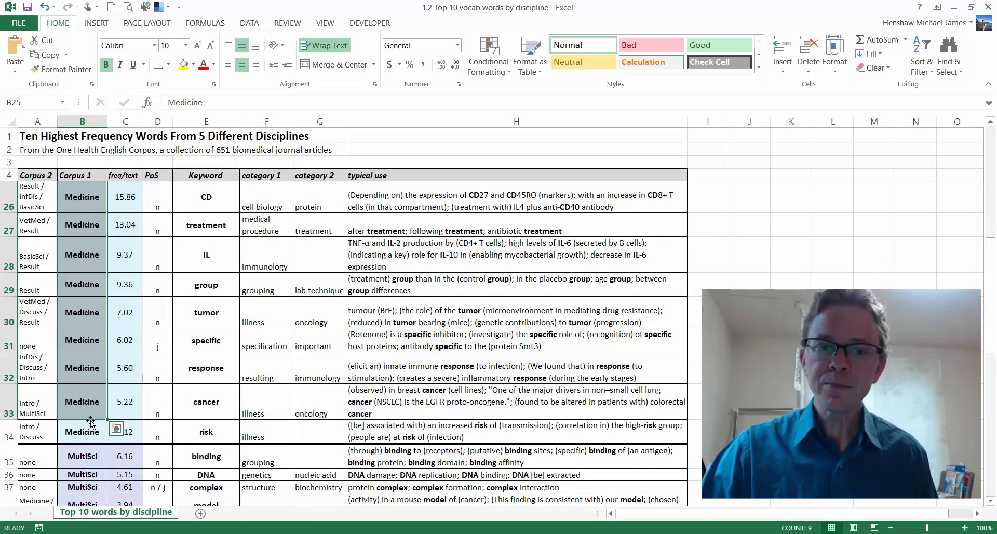
scroll("down", 3)
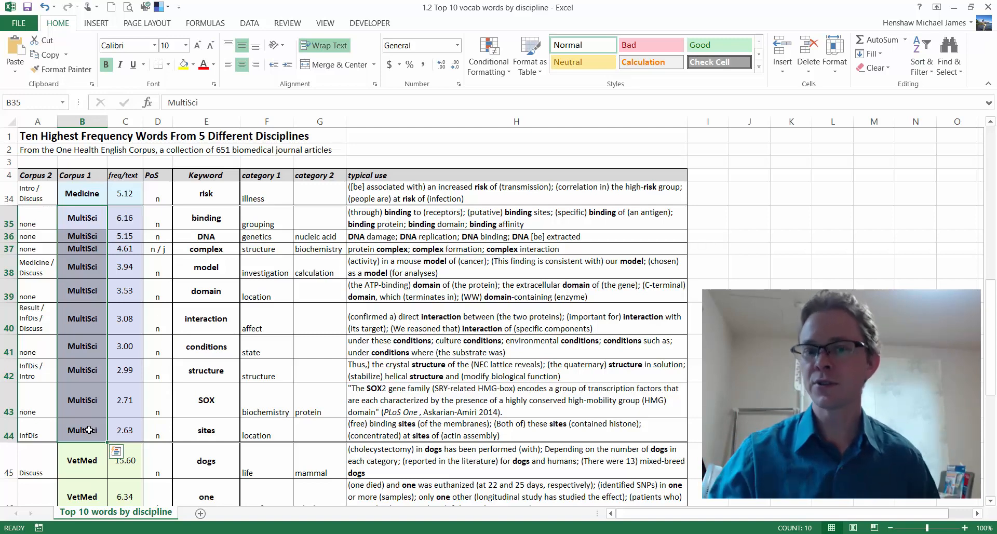
scroll("down", 3)
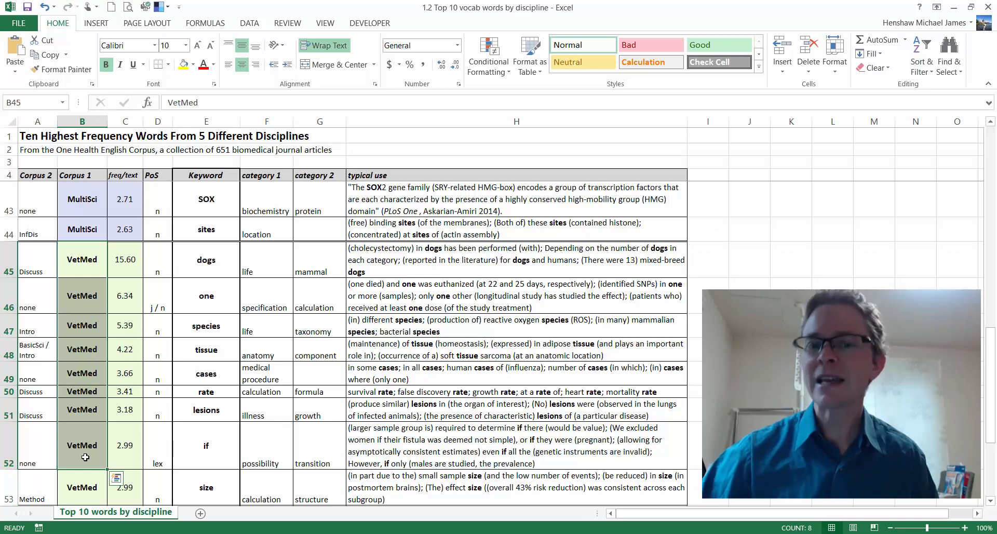
left_click(89, 333)
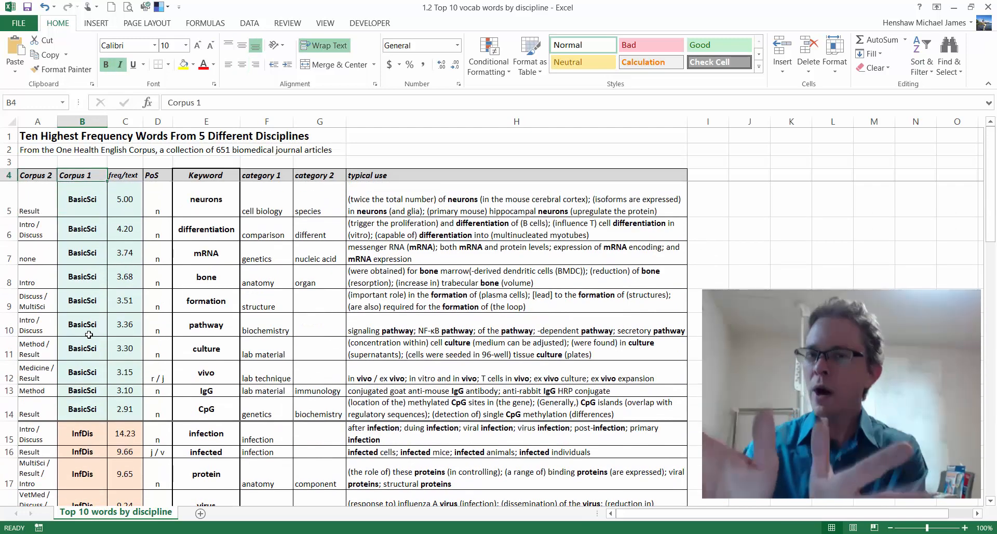
left_click(81, 199)
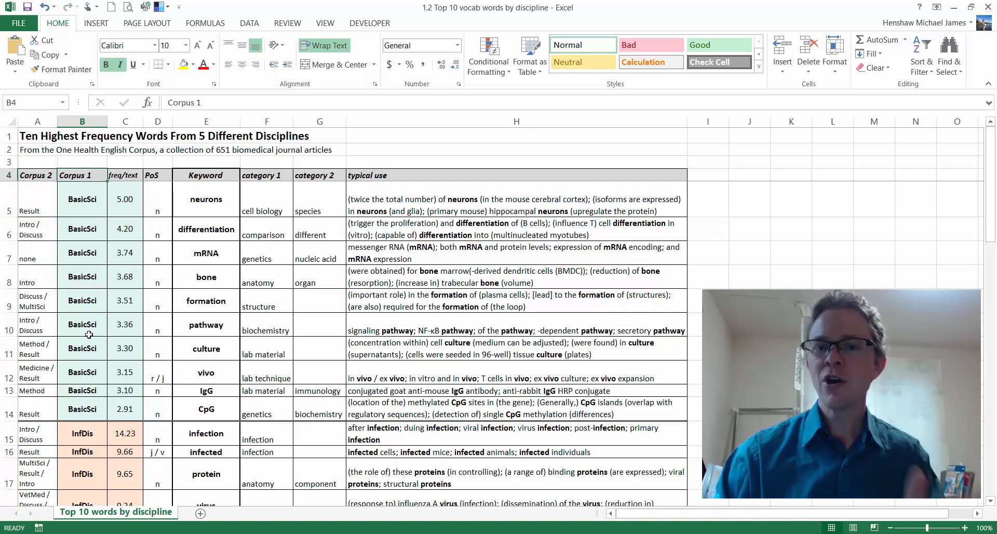
left_click(206, 198)
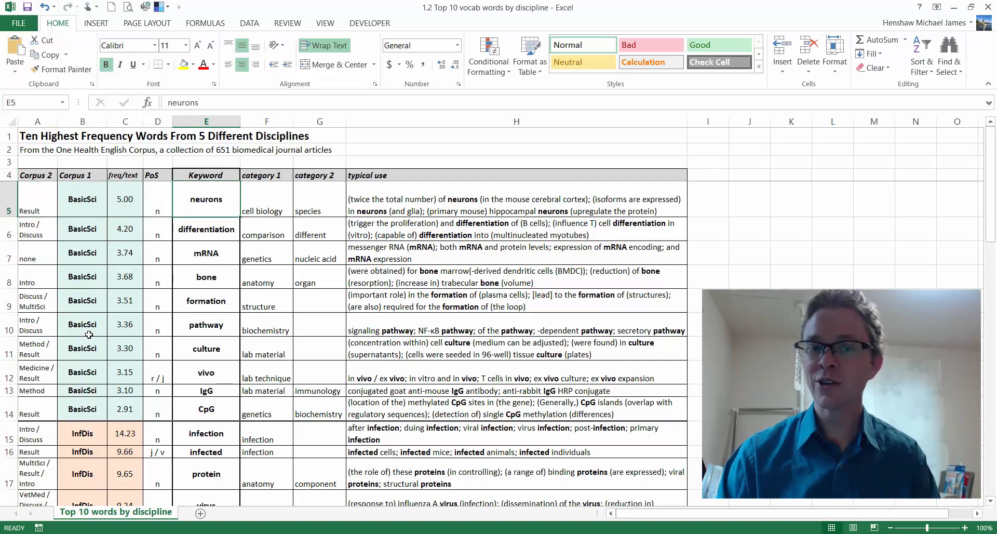
left_click(82, 198)
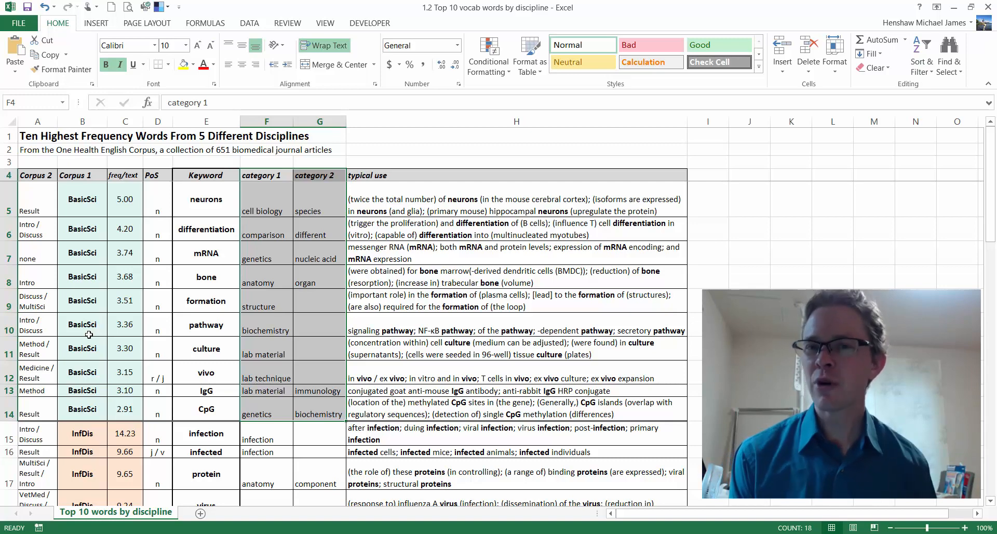
left_click(266, 197)
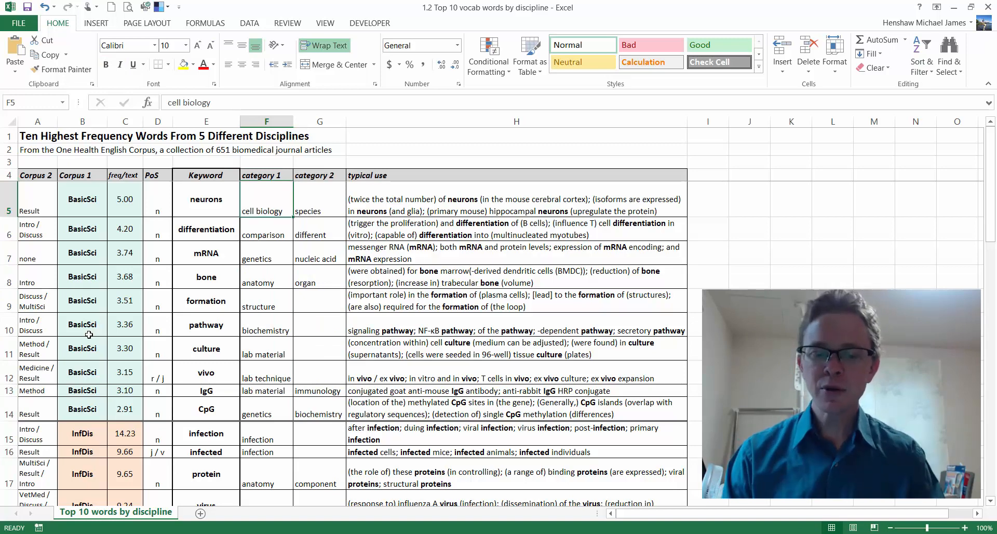
left_click(515, 205)
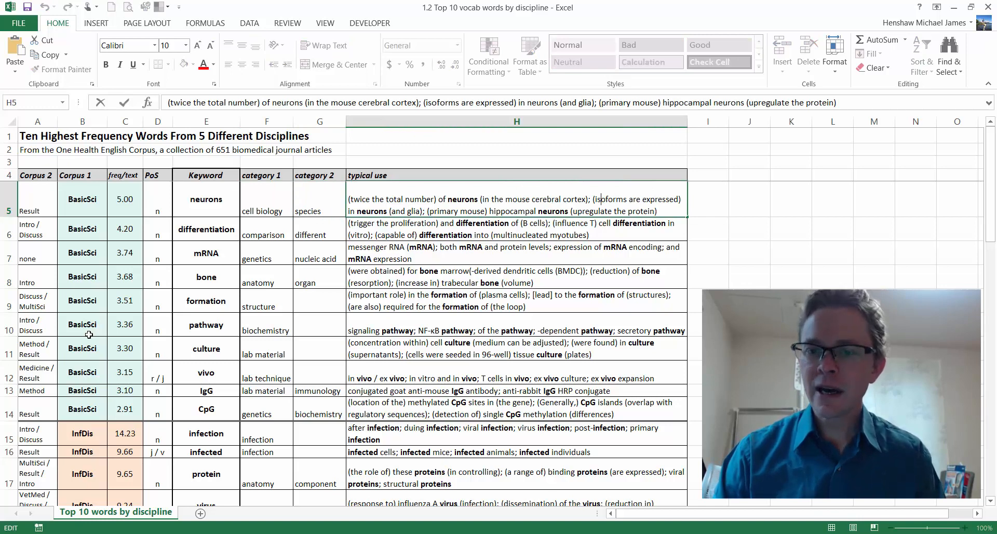
double_click(463, 200)
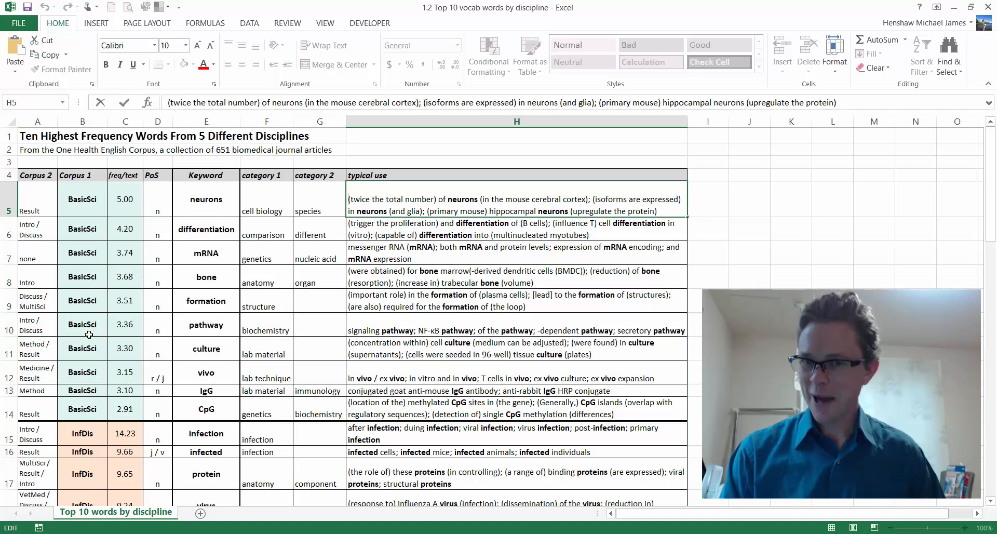
left_click(516, 228)
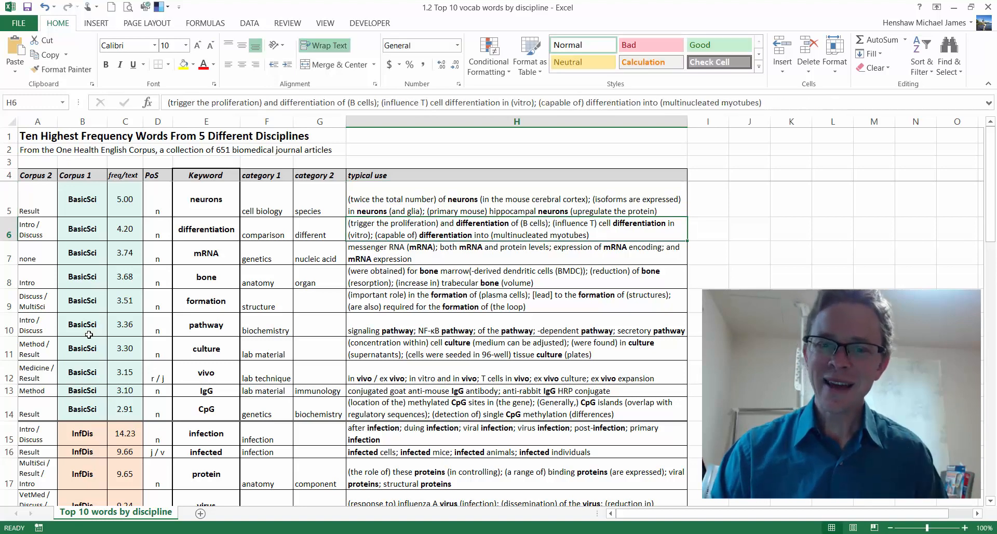
left_click(205, 229)
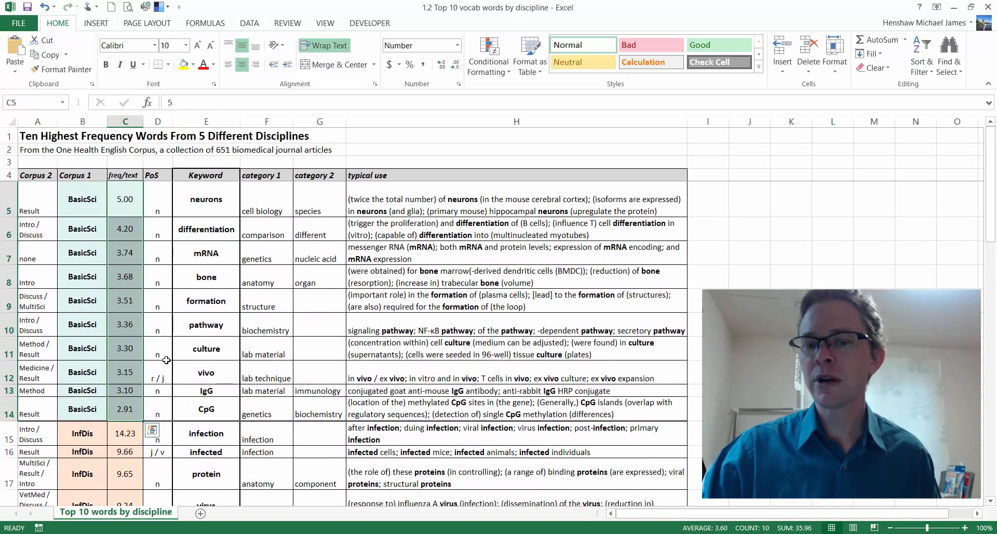
scroll("down", 3)
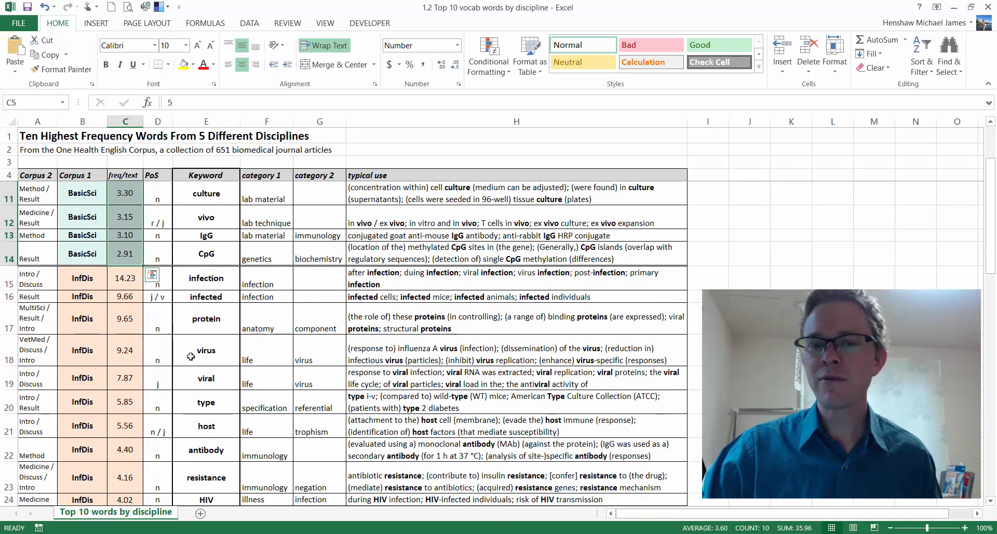
left_click(125, 278)
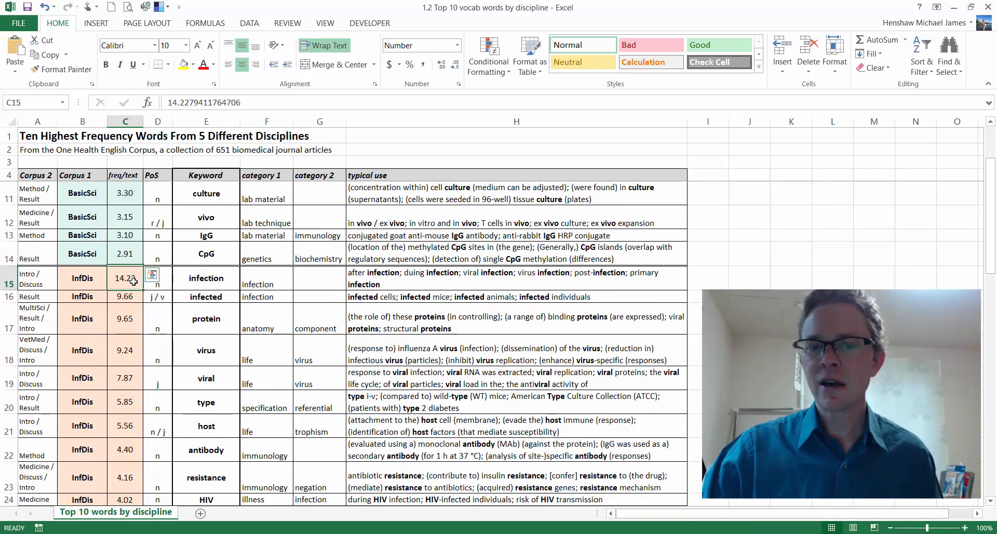
left_click_drag(125, 278, 125, 377)
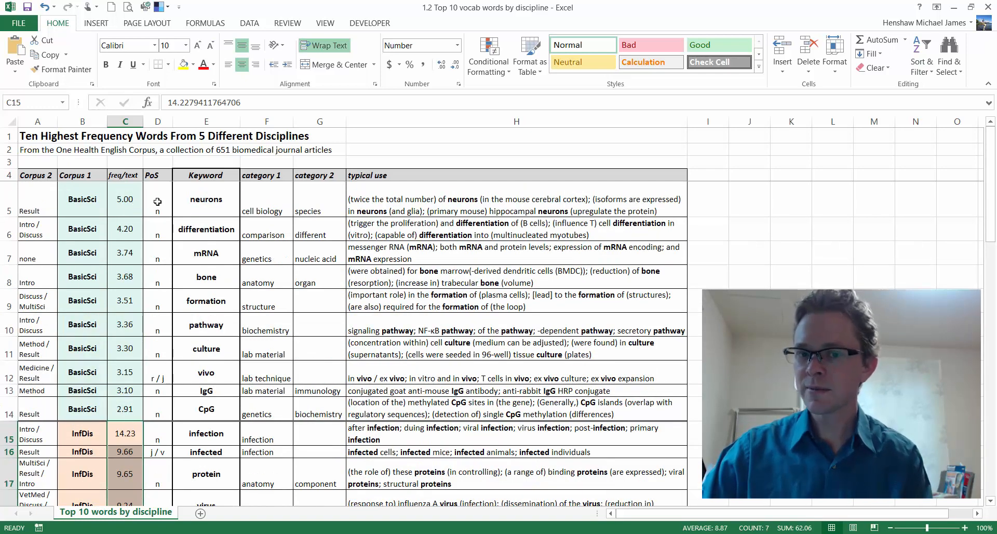
scroll("down", 3)
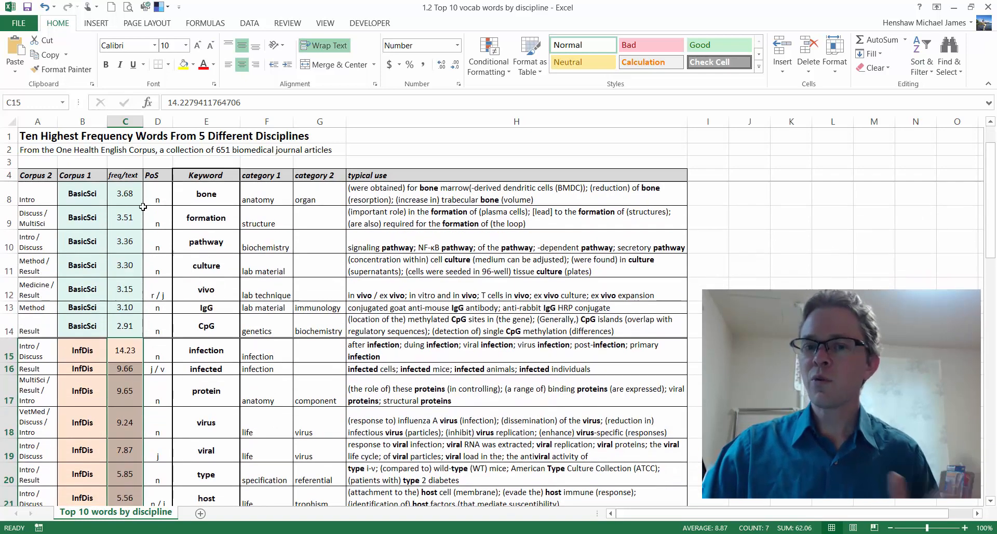
scroll("down", 3)
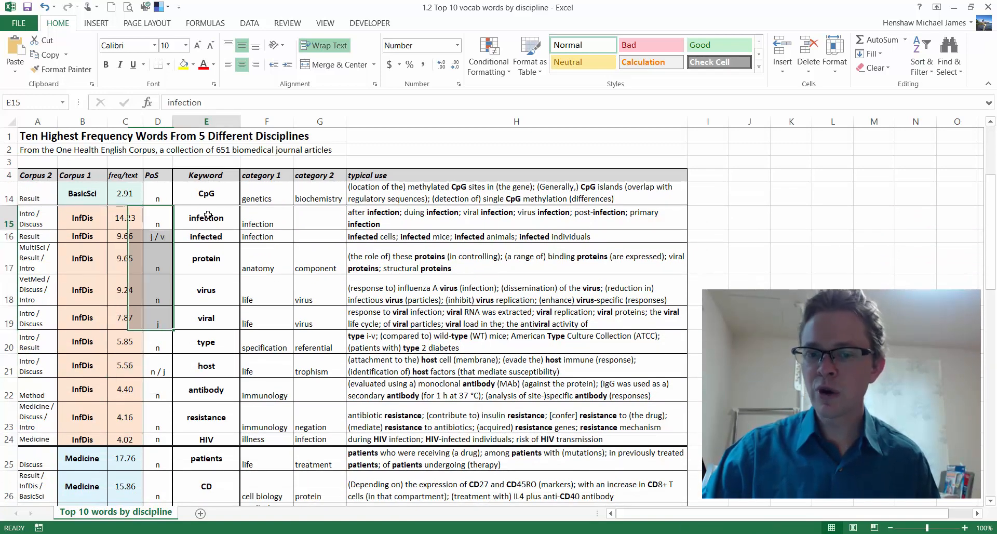
left_click_drag(206, 214, 206, 439)
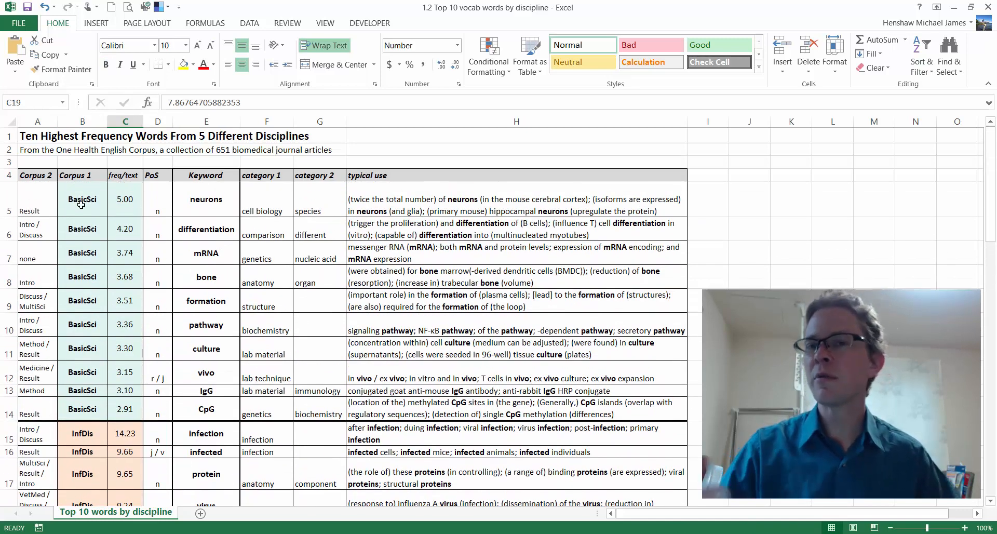
left_click_drag(81, 199, 125, 408)
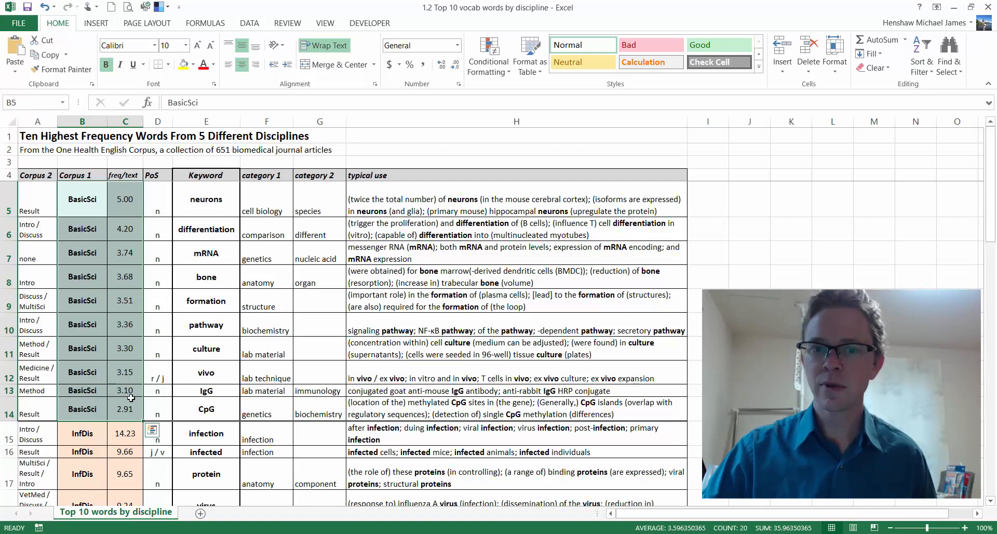
scroll("down", 3)
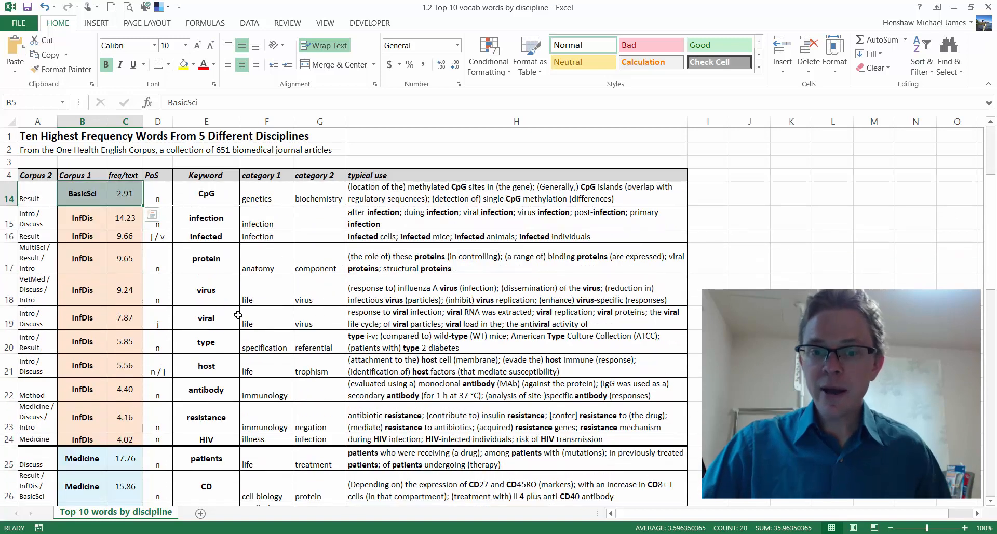
mouse_move(222, 284)
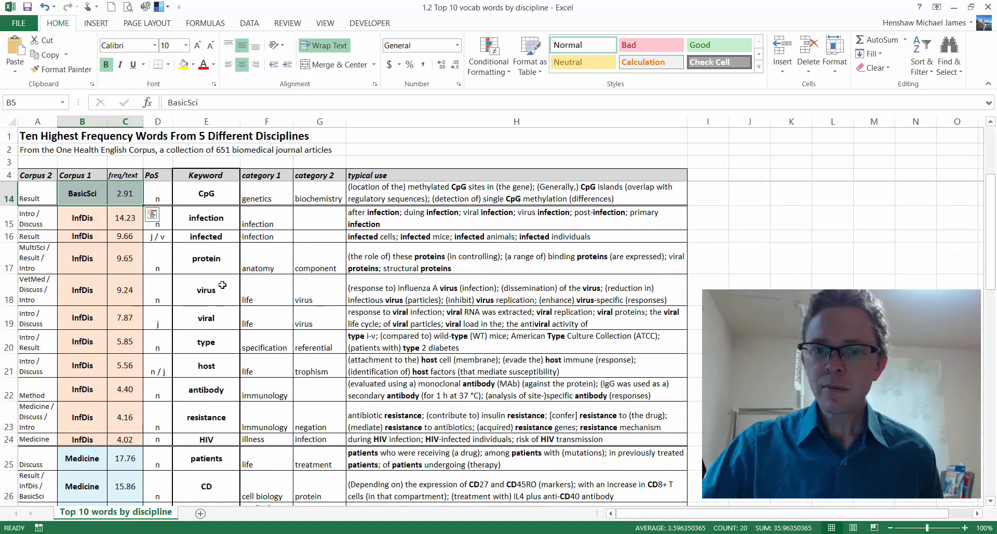
mouse_move(214, 247)
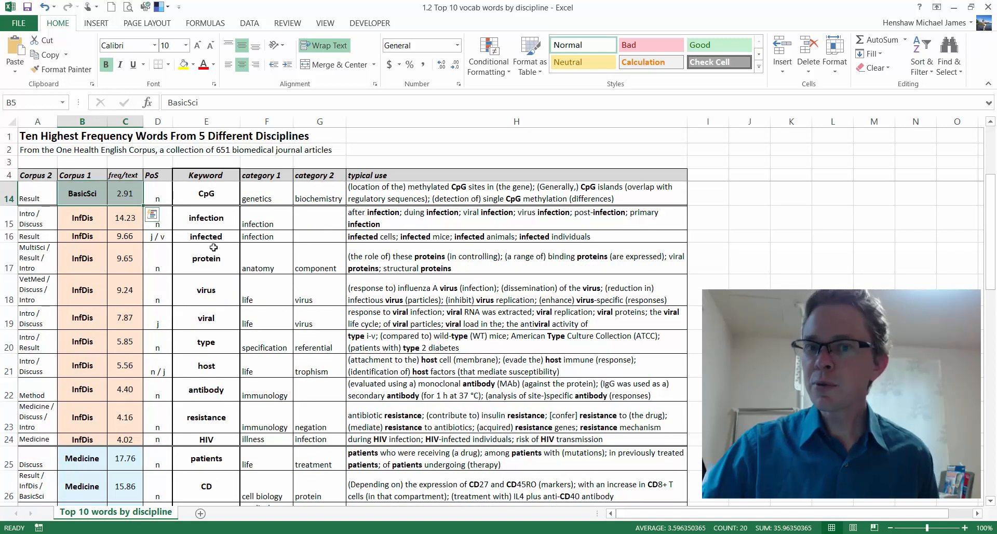
mouse_move(236, 318)
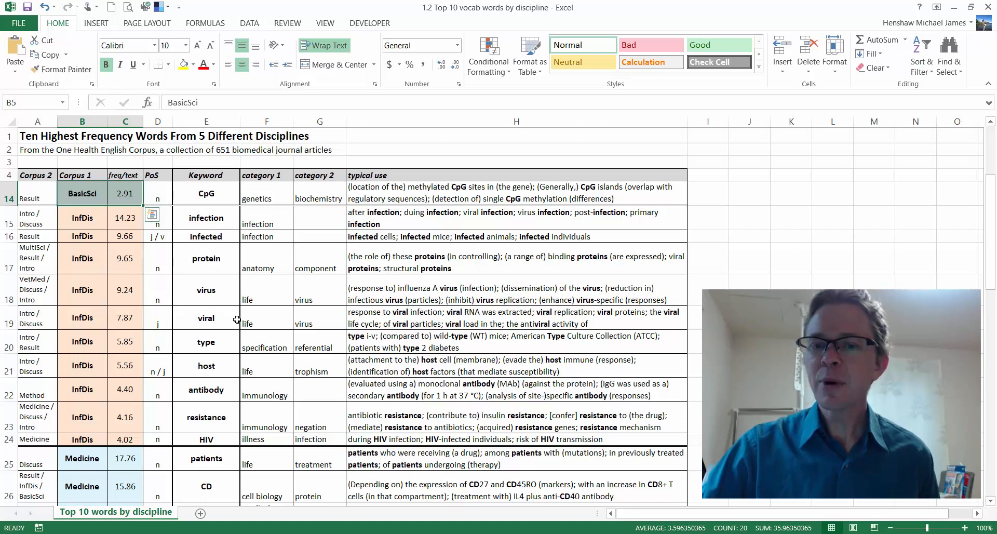
scroll("down", 3)
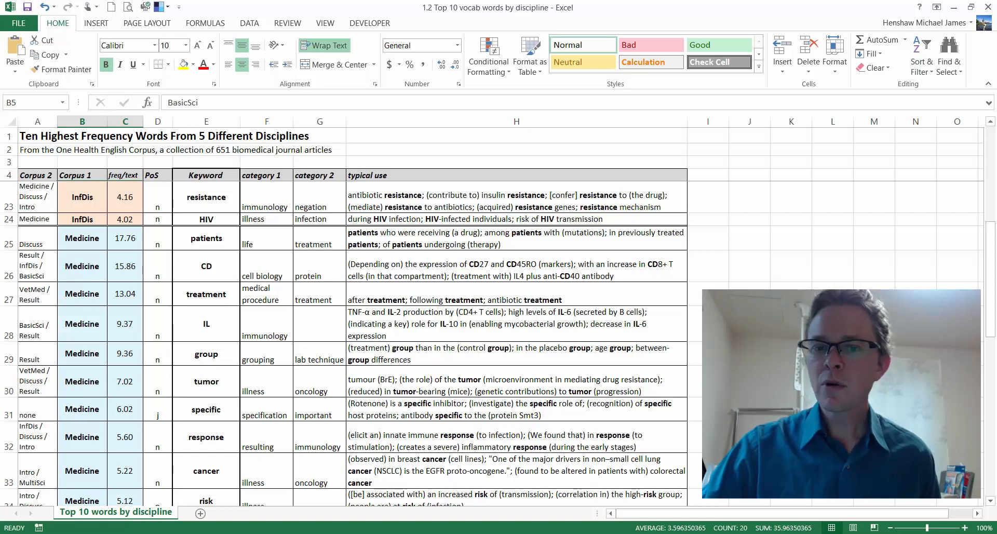
scroll("down", 3)
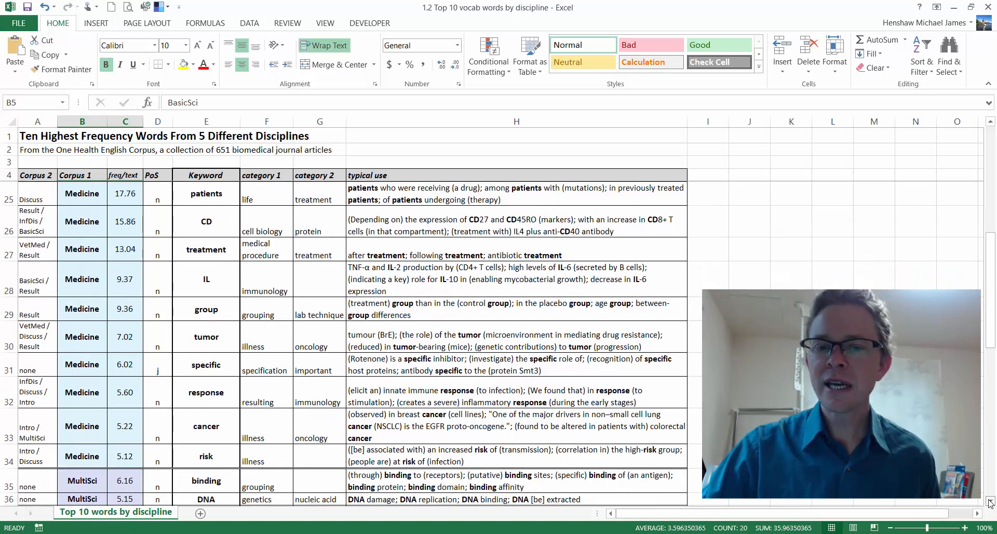
scroll("down", 3)
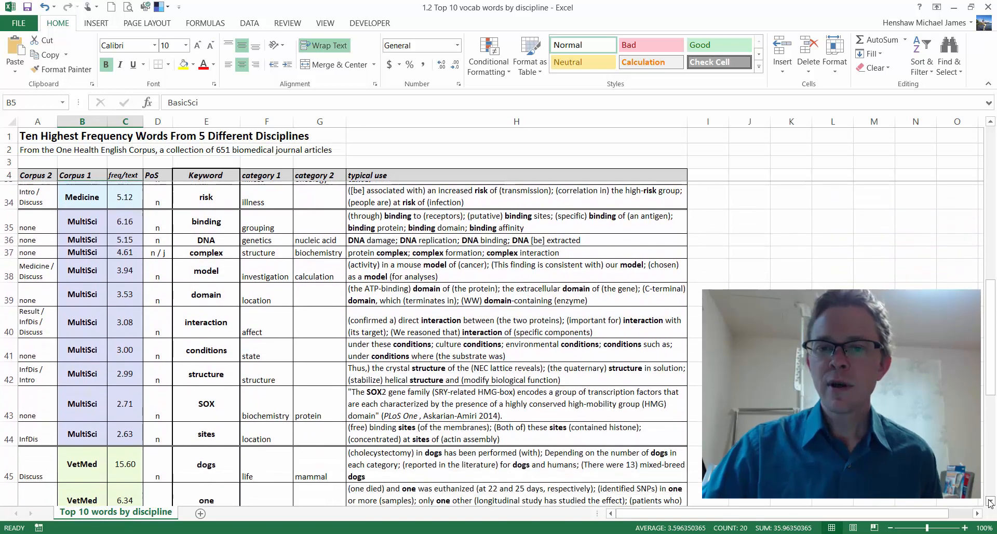
scroll("down", 3)
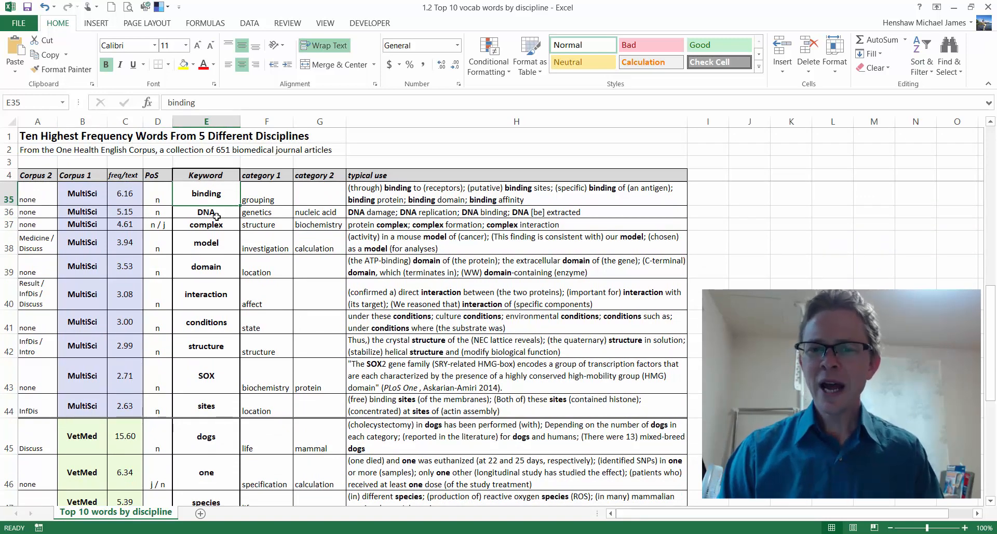
scroll("up", 3)
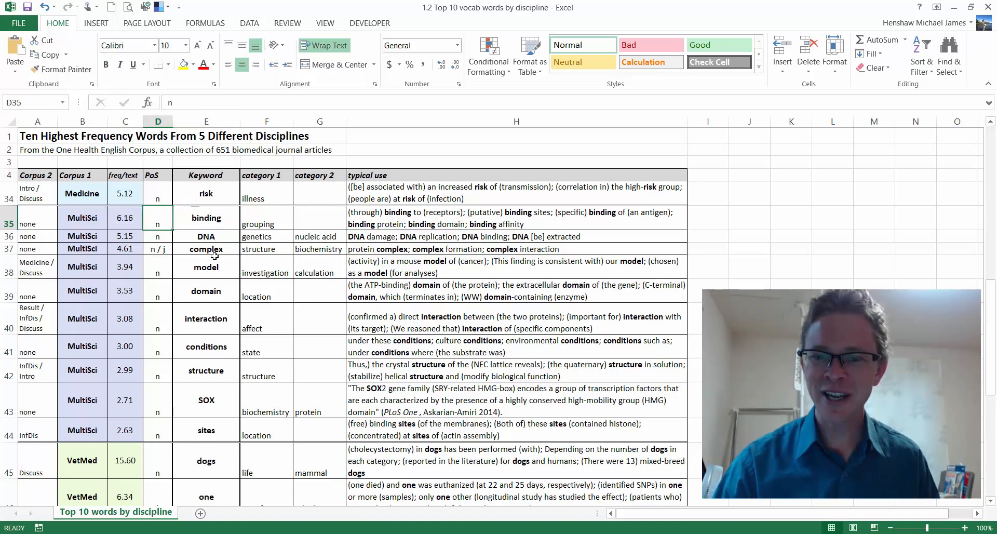
left_click(511, 217)
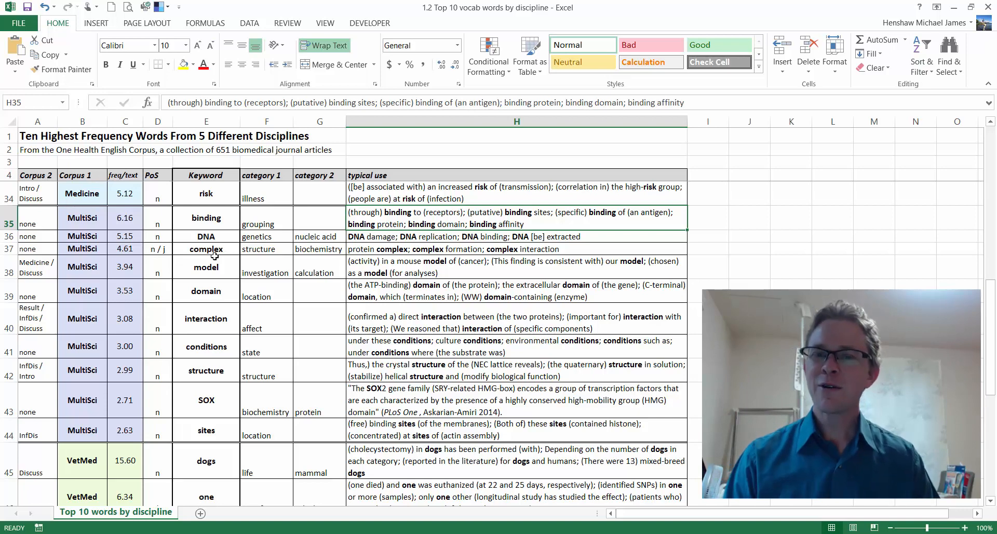
left_click(205, 217)
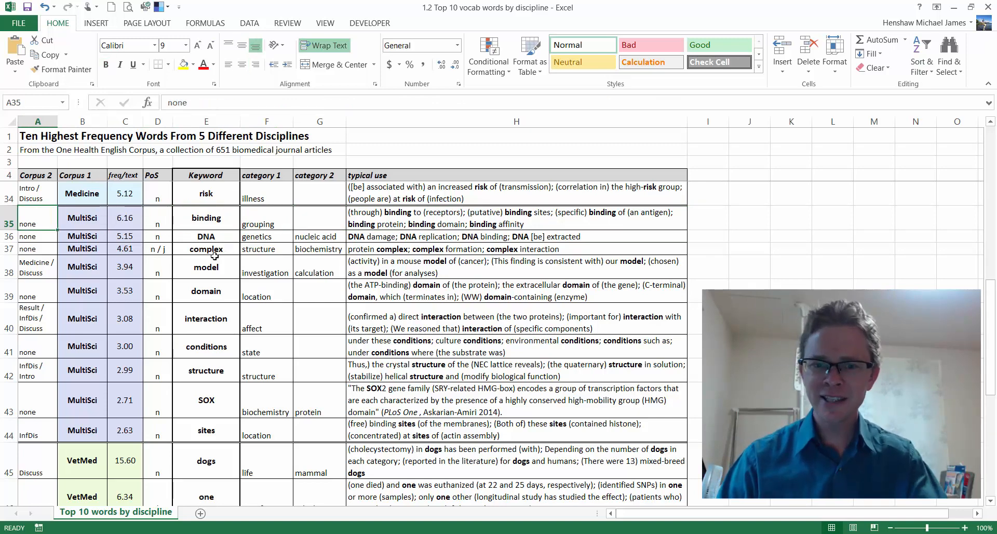
left_click(206, 217)
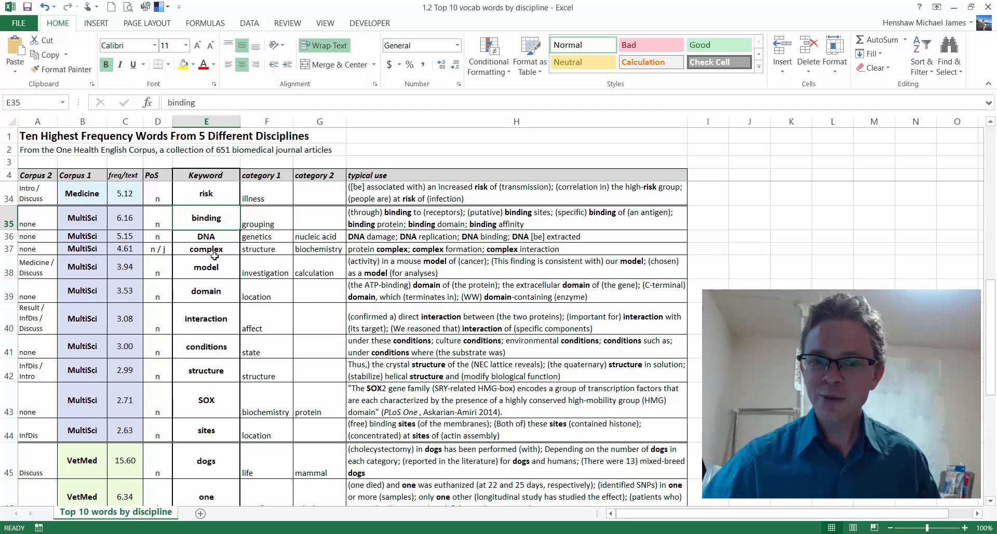
left_click(206, 267)
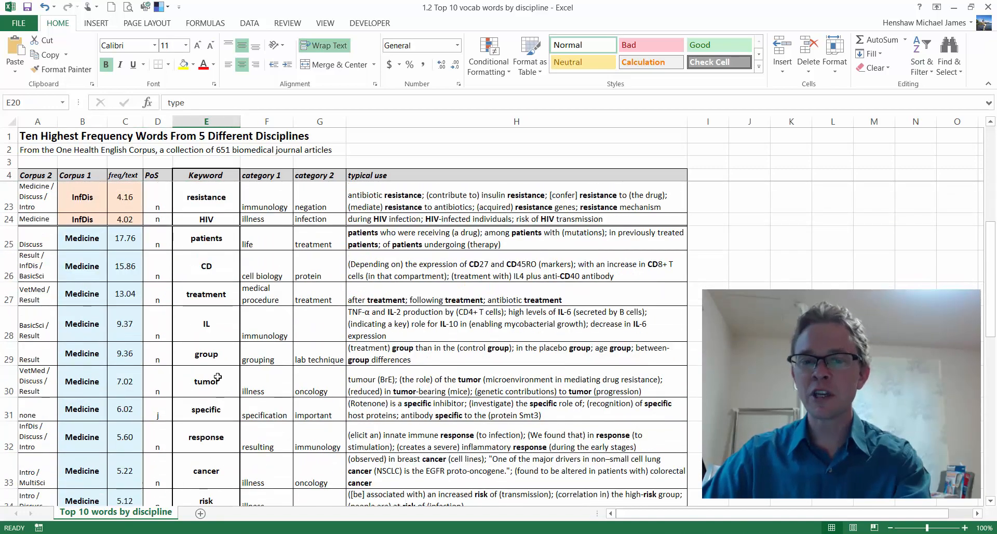
scroll("down", 3)
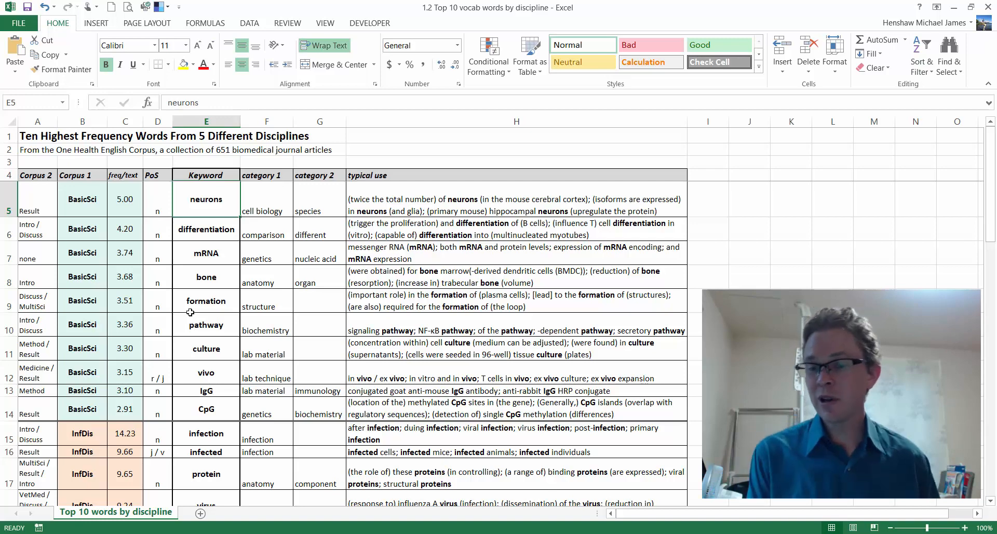
left_click(206, 276)
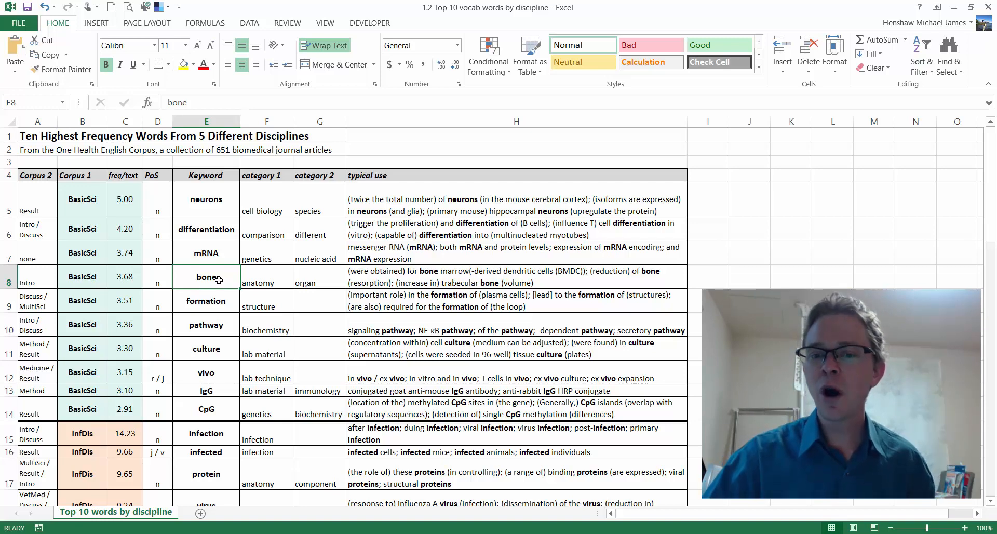
left_click(205, 391)
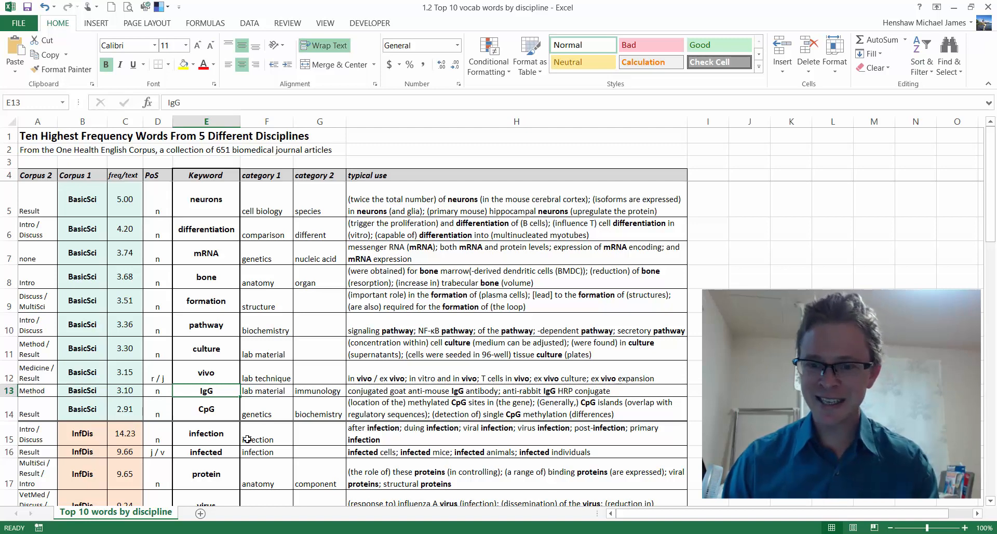
left_click(511, 390)
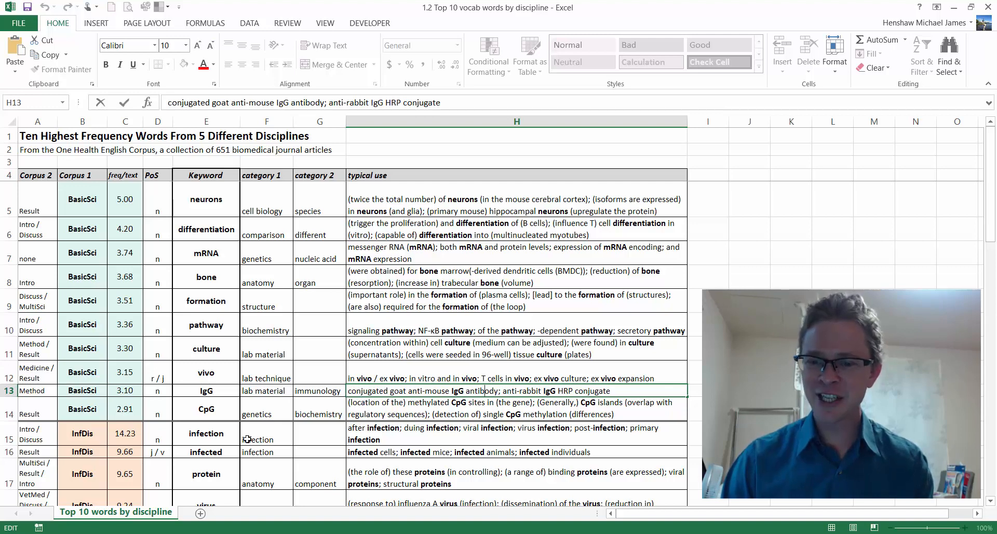
left_click_drag(349, 391, 489, 390)
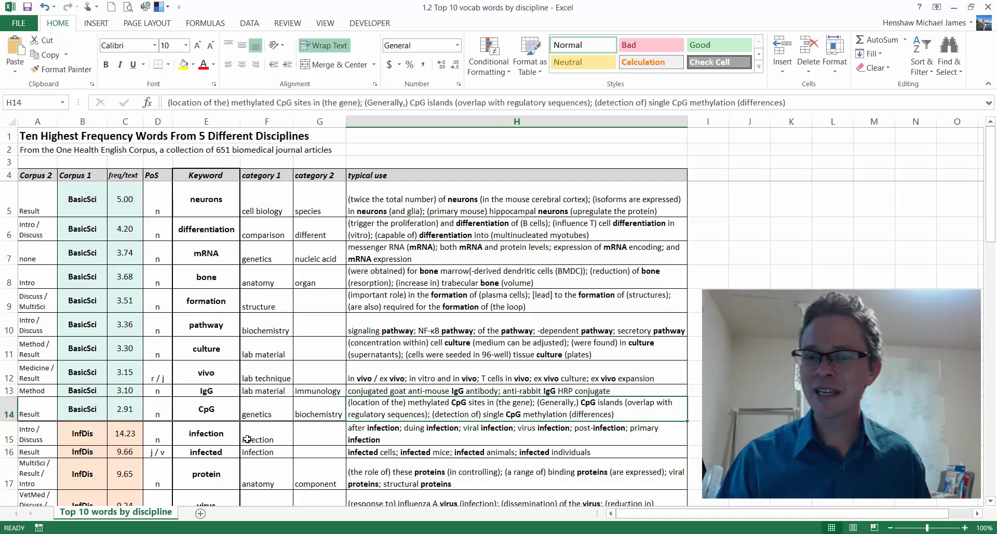
left_click(205, 390)
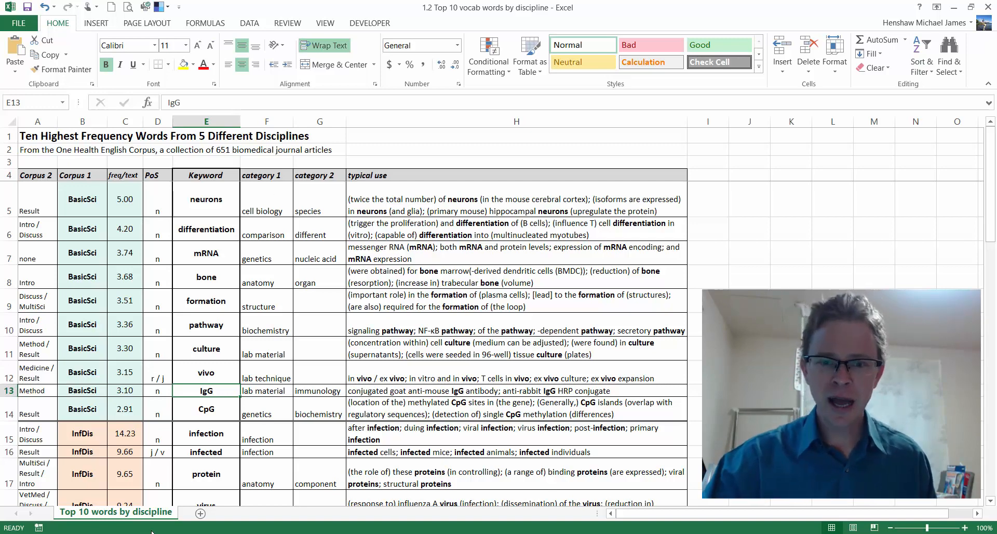
left_click(205, 277)
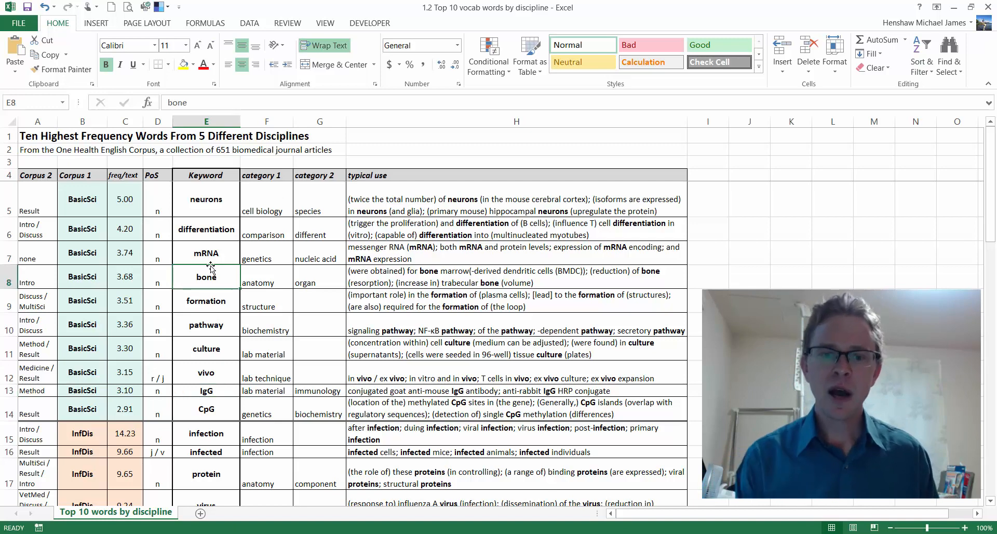
left_click(206, 253)
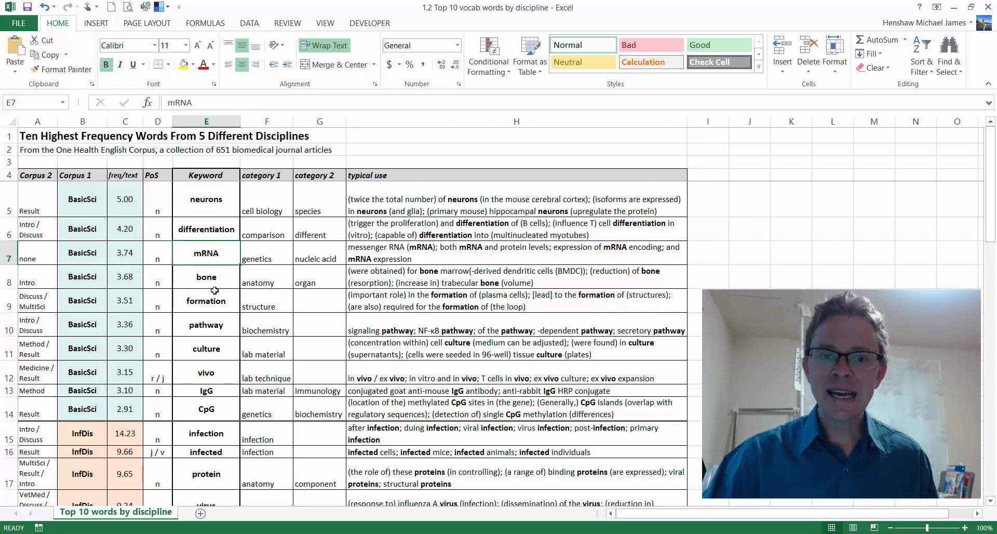
scroll("down", 3)
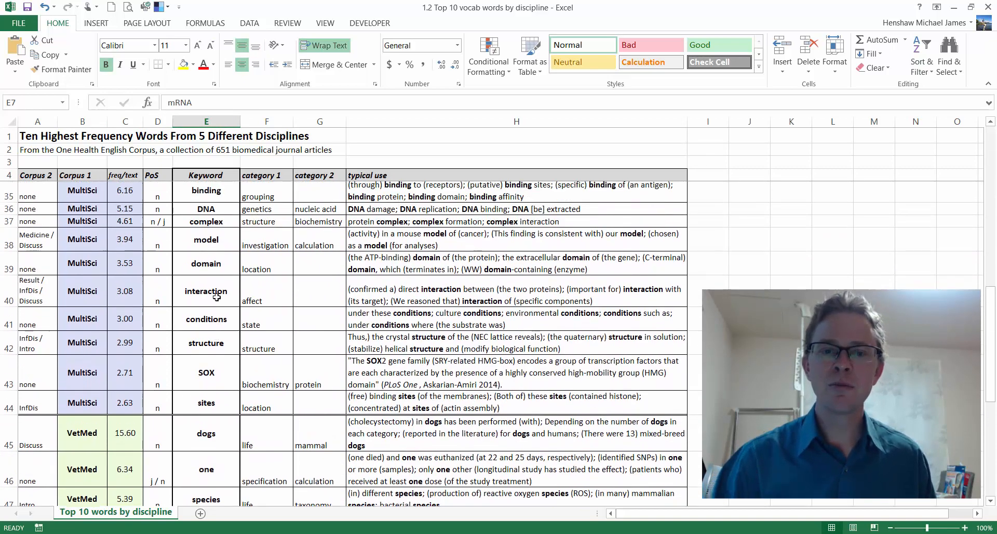
left_click(158, 211)
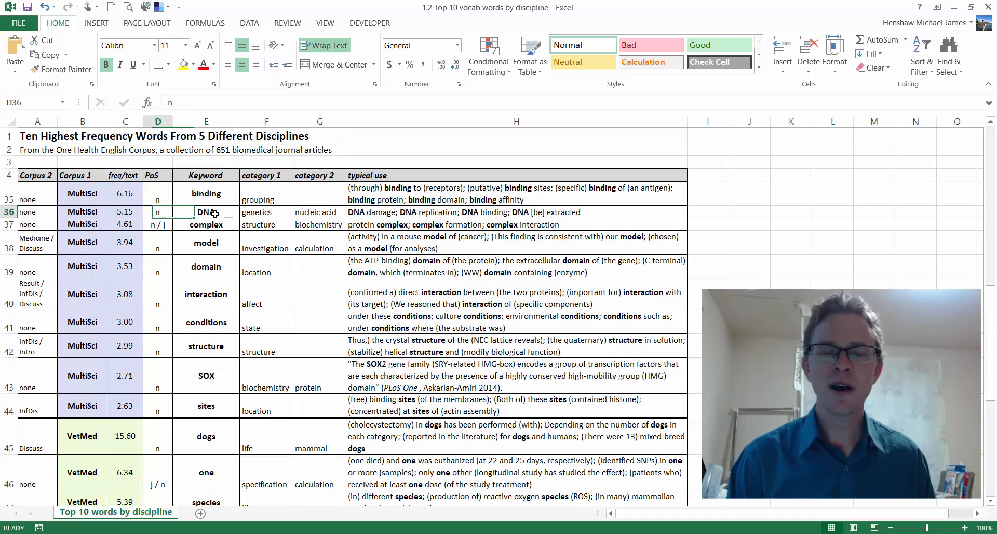
left_click(205, 212)
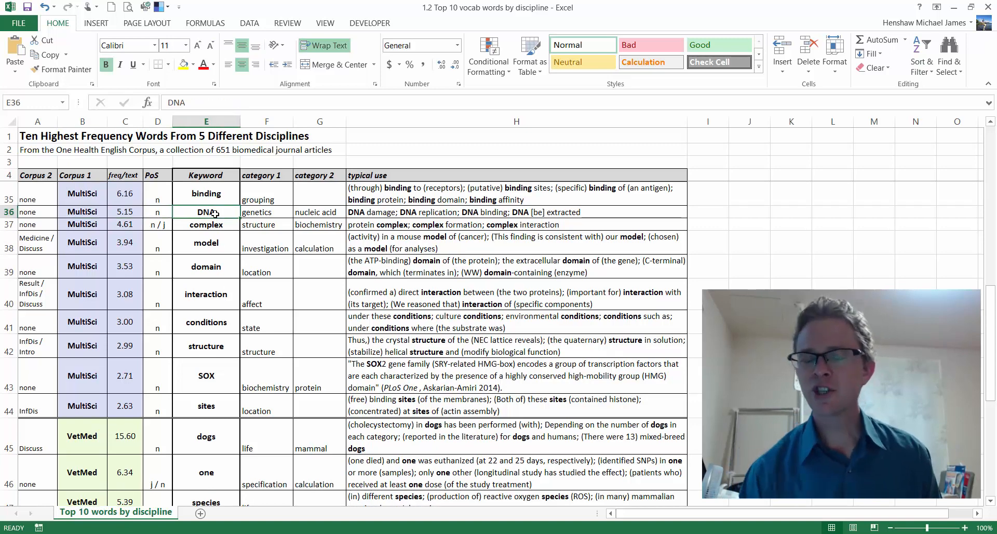